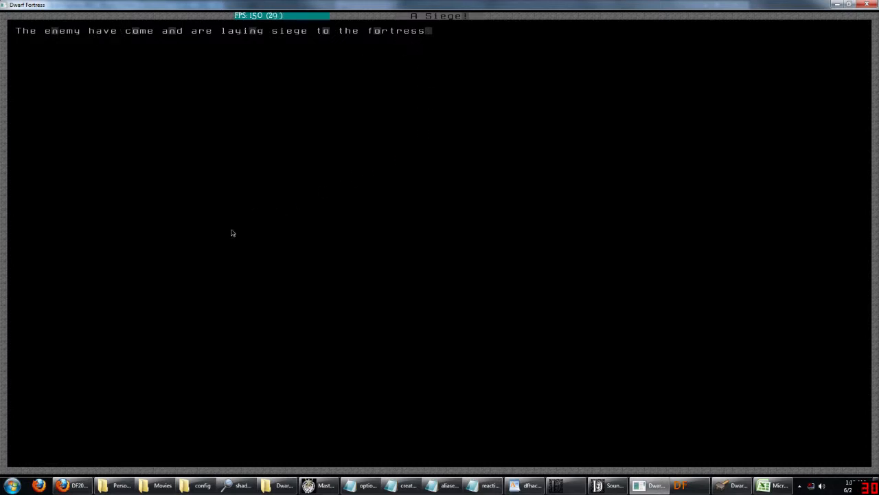
mouse_move(403, 96)
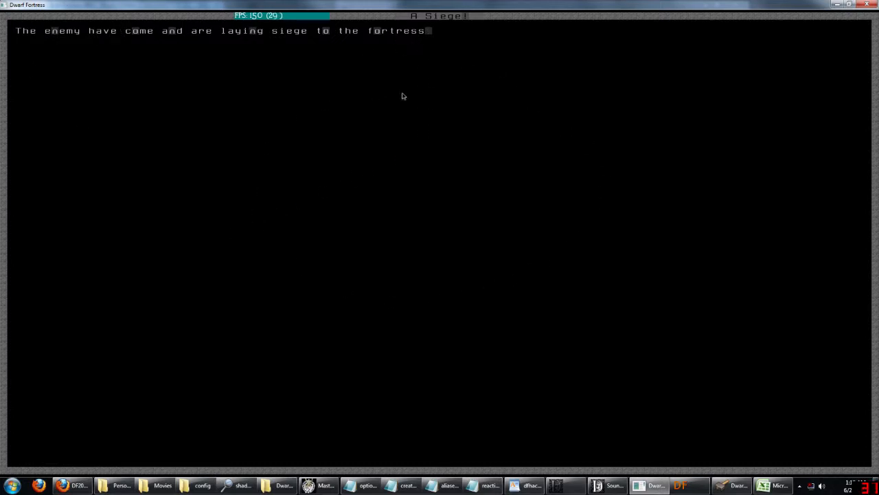
mouse_move(758, 262)
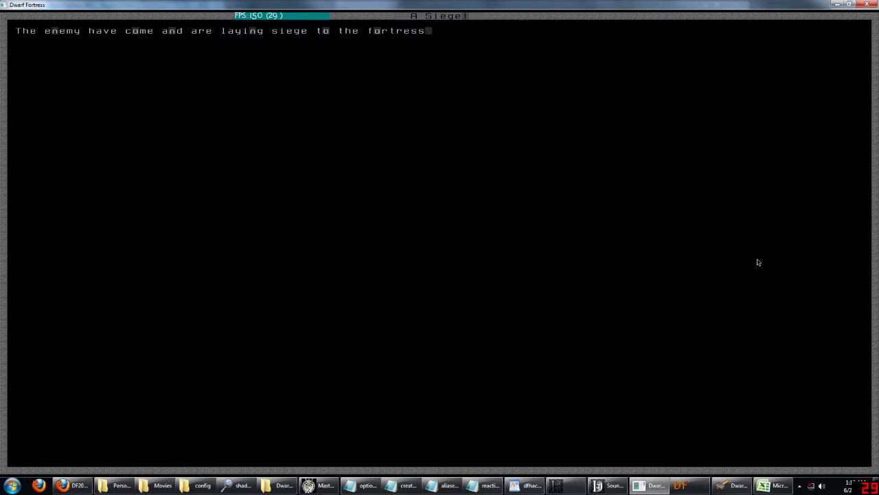
mouse_move(174, 205)
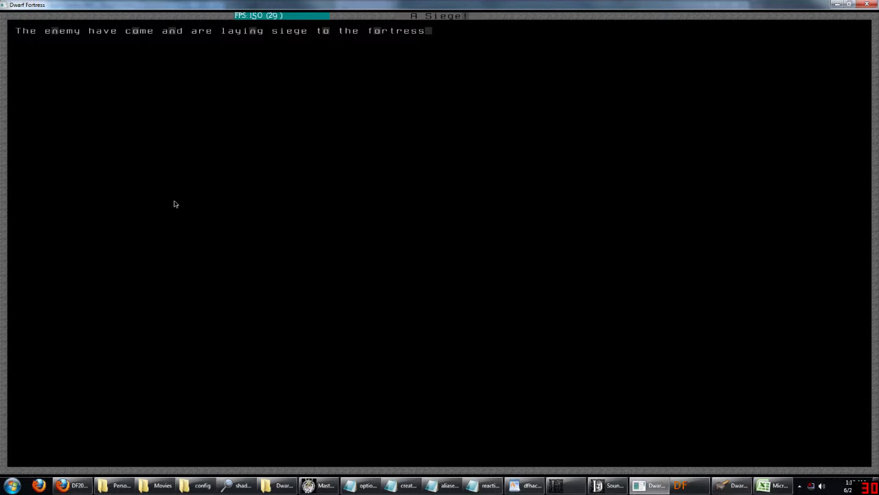
mouse_move(87, 124)
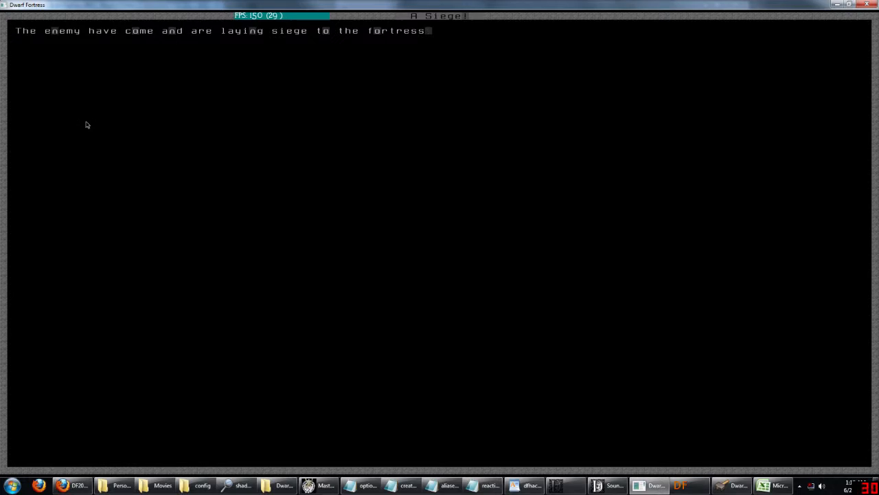
mouse_move(659, 134)
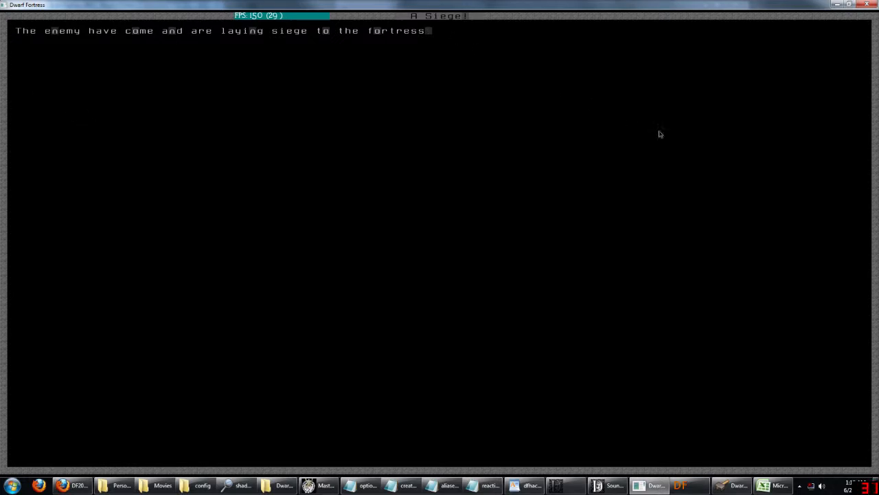
mouse_move(539, 22)
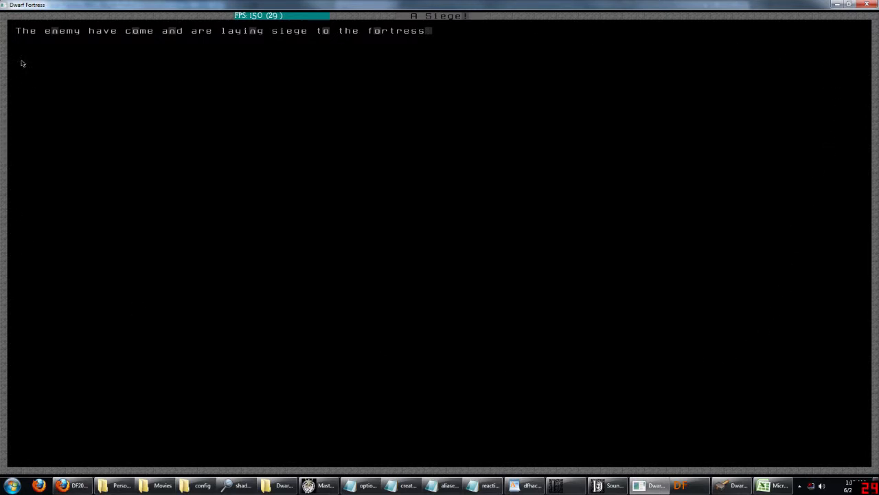
mouse_move(2, 390)
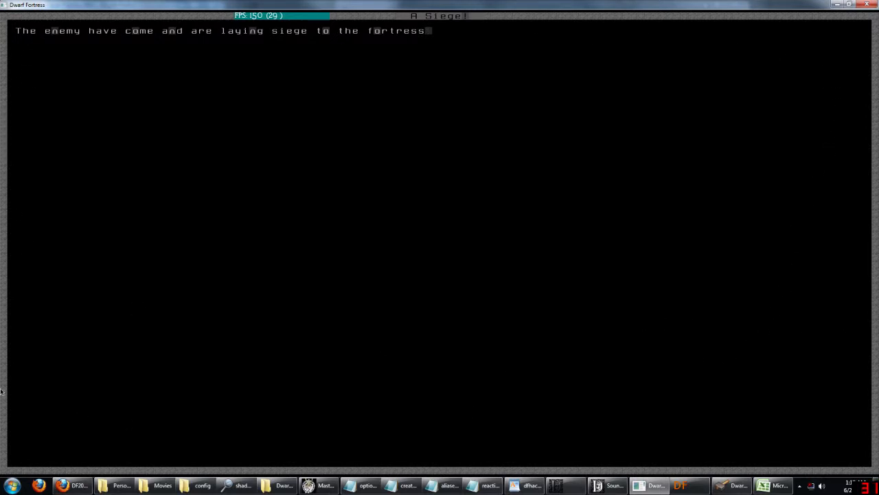
mouse_move(651, 151)
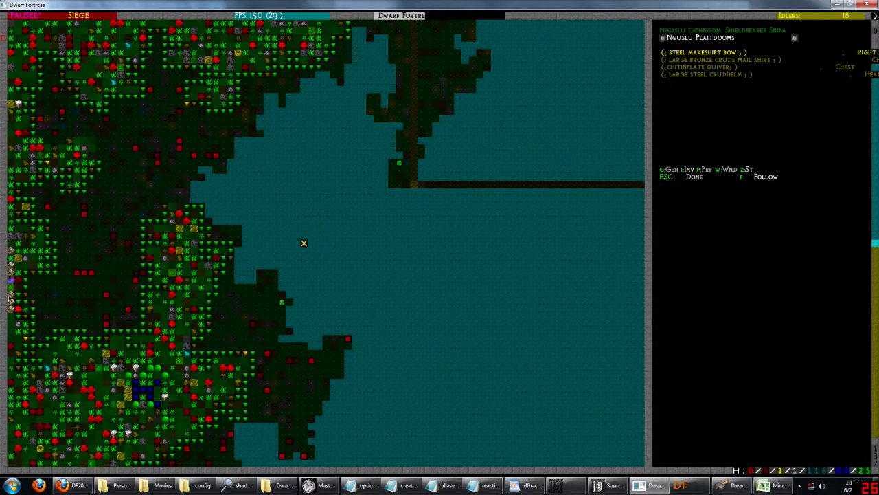
mouse_move(98, 295)
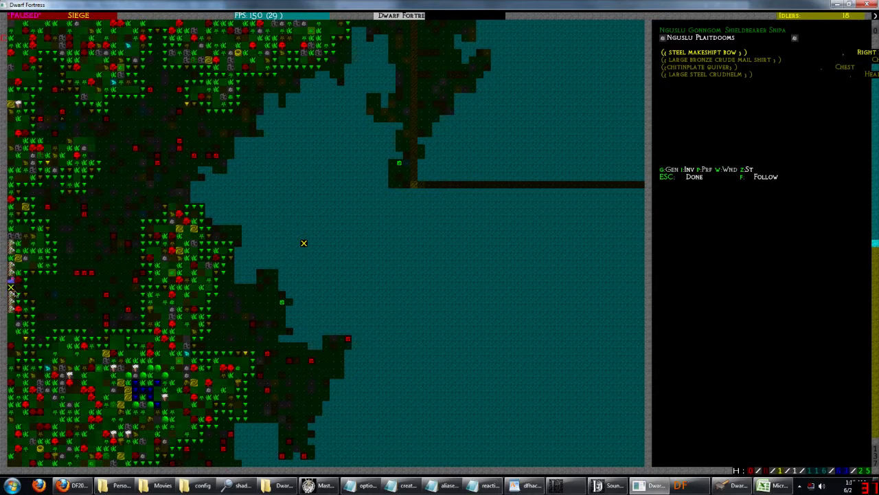
Close the enemy sniper's equipment details, back to the paused main fortress menu.
key("Escape")
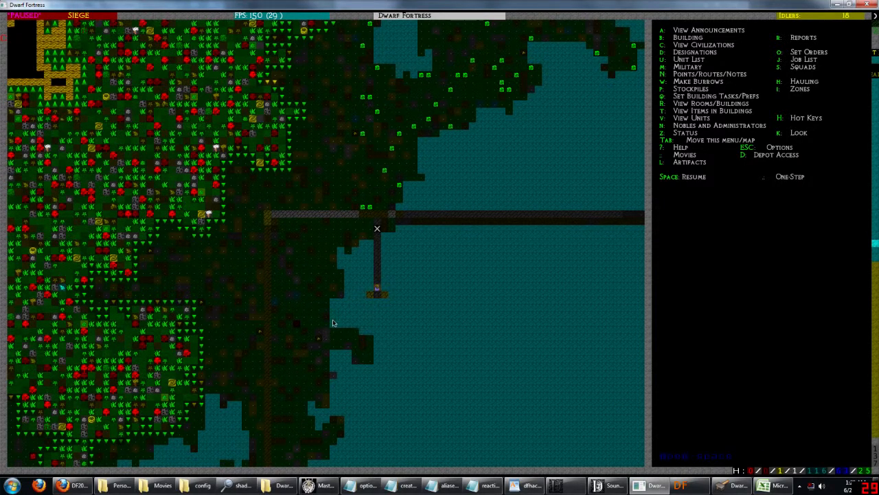
mouse_move(345, 311)
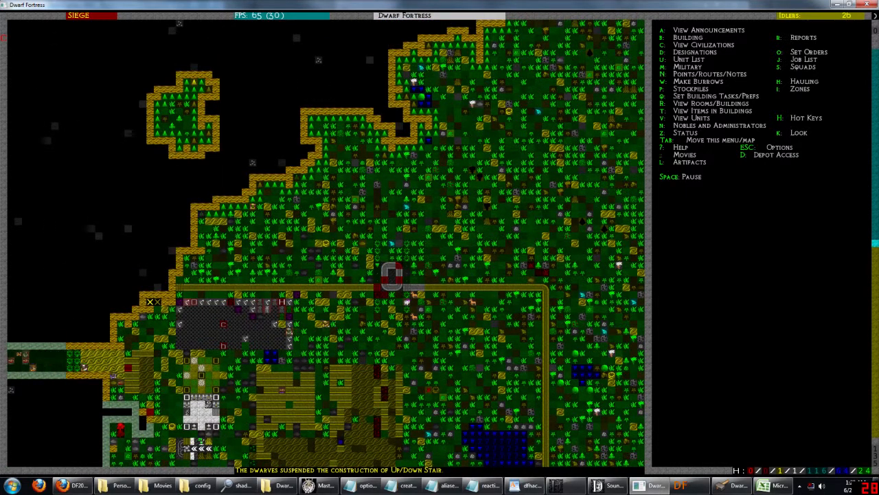
Keep the siege running while surveying the lake and walled outskirts.
key("space")
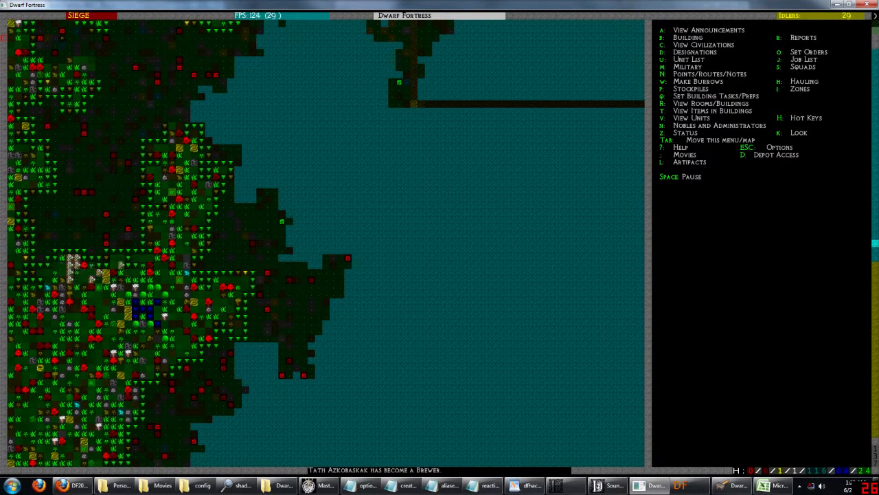
key("space")
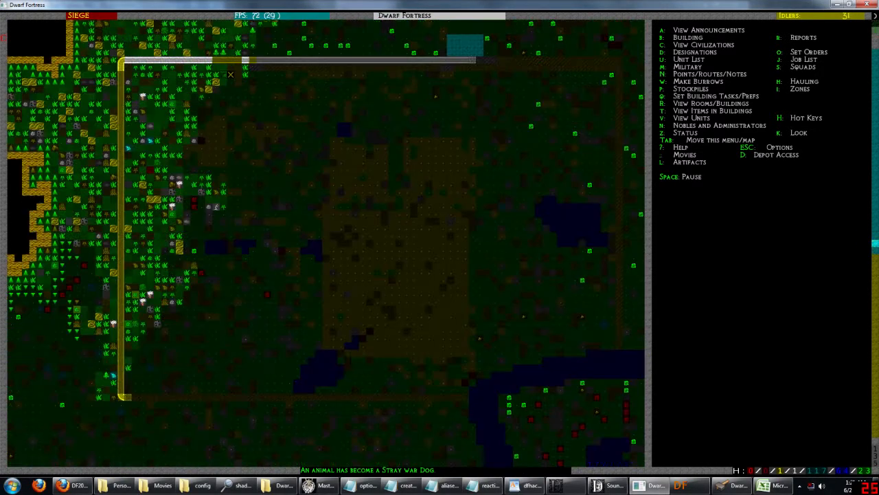
Pause the game and leave the suspended stair's details for the Machine Factory job list.
key("w")
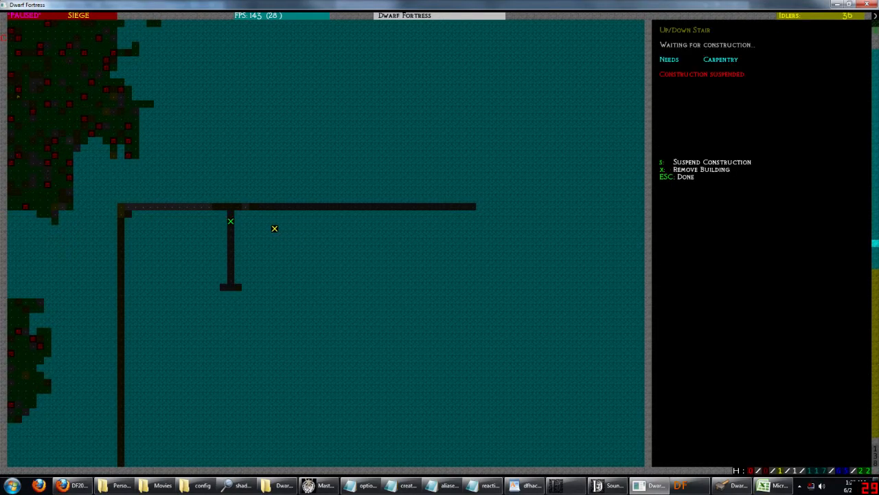
key("Escape")
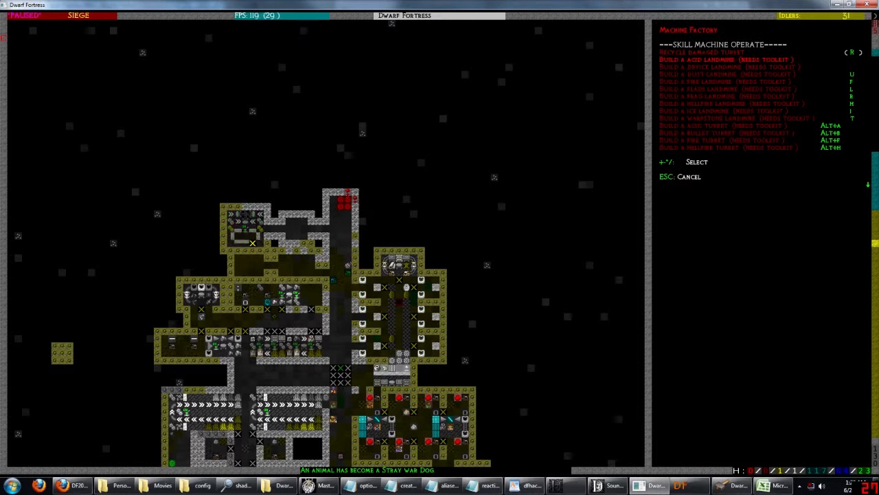
Review the acid landmine and acid turret job reagents, then close the job details.
left_click(725, 60)
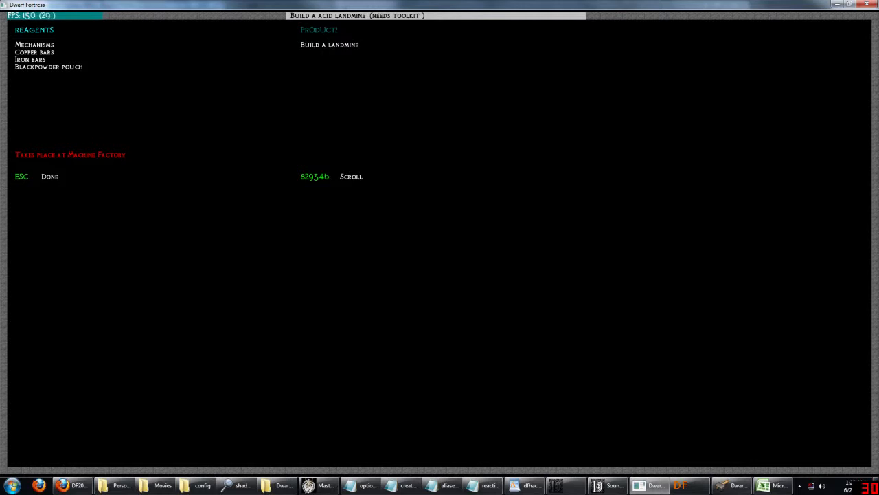
key("Escape")
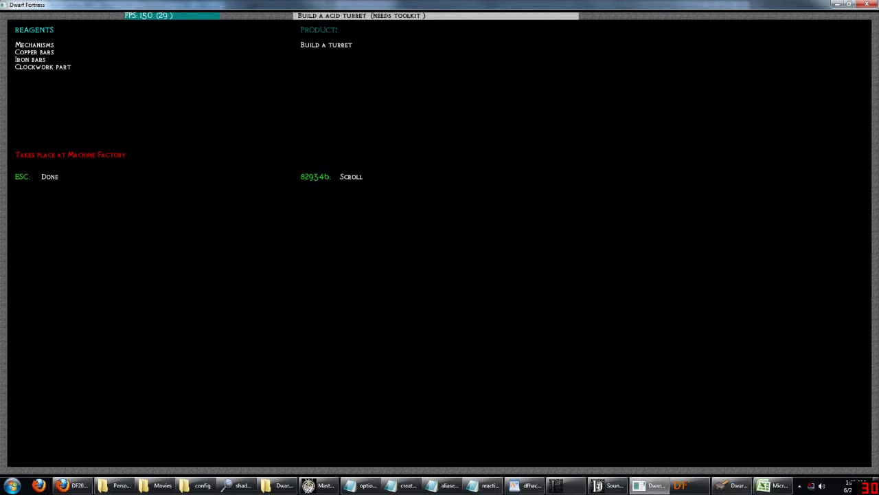
key("Escape")
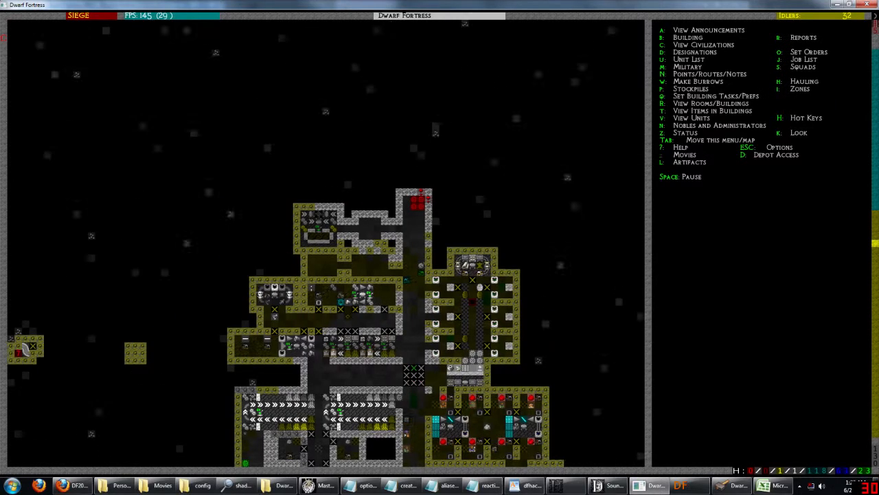
Position a Chemistry Laboratory inside the fortress and choose its building material.
key("space")
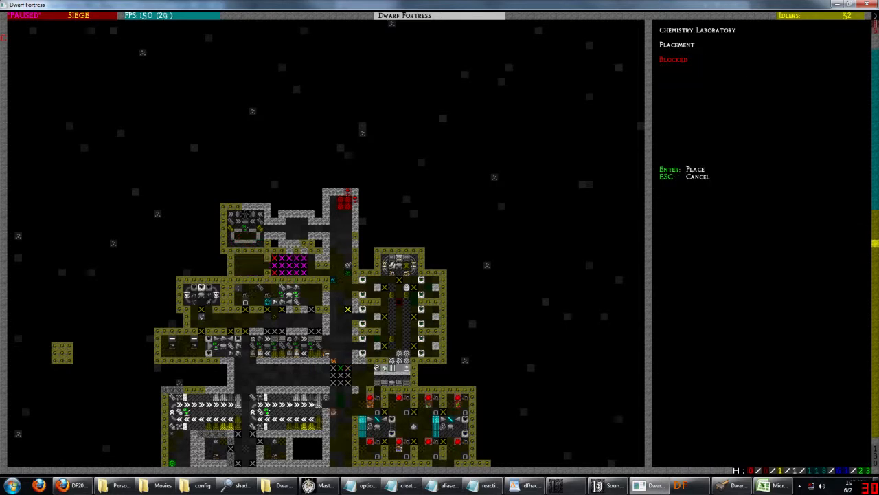
key("Enter")
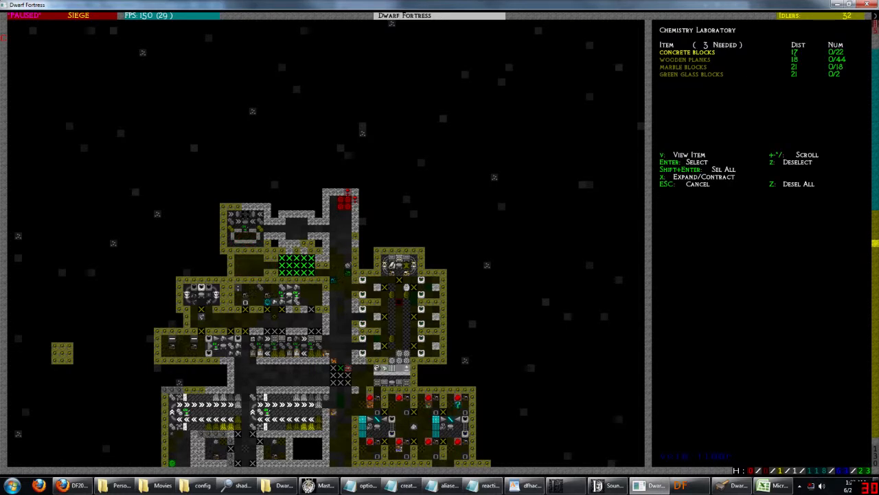
left_click(685, 60)
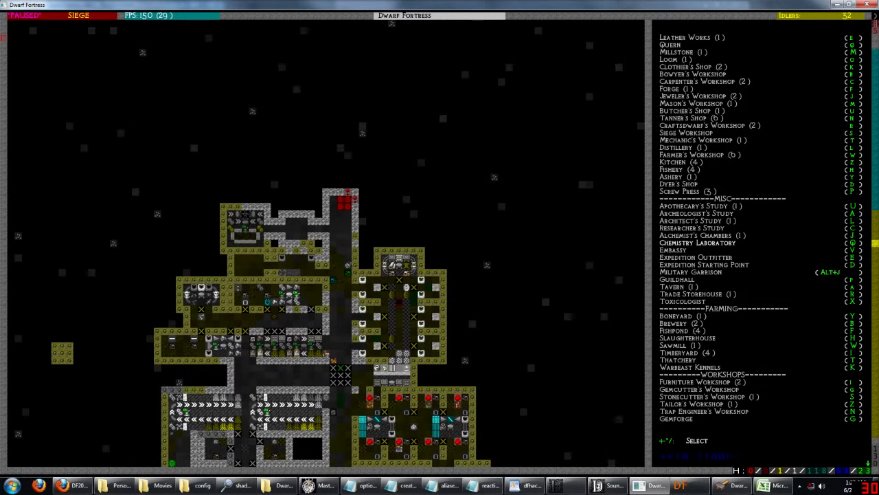
Search the custom stockpile's metal bar entries for copper and iron.
key("Escape")
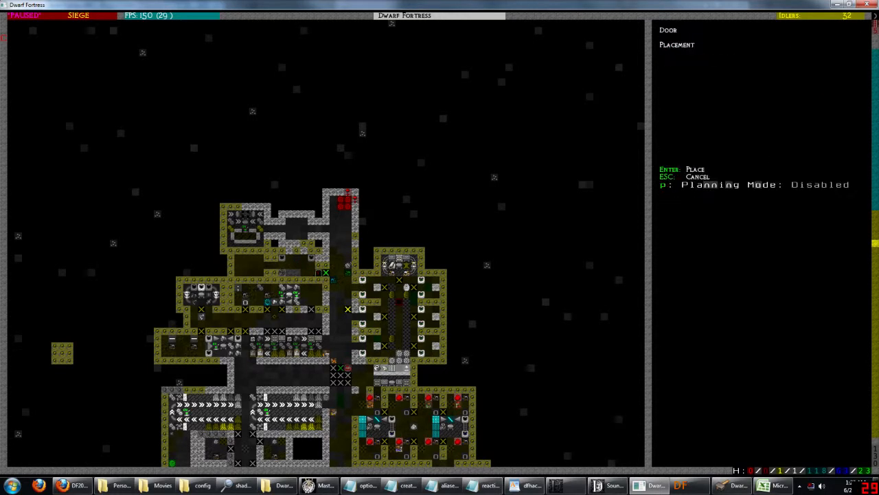
mouse_move(303, 273)
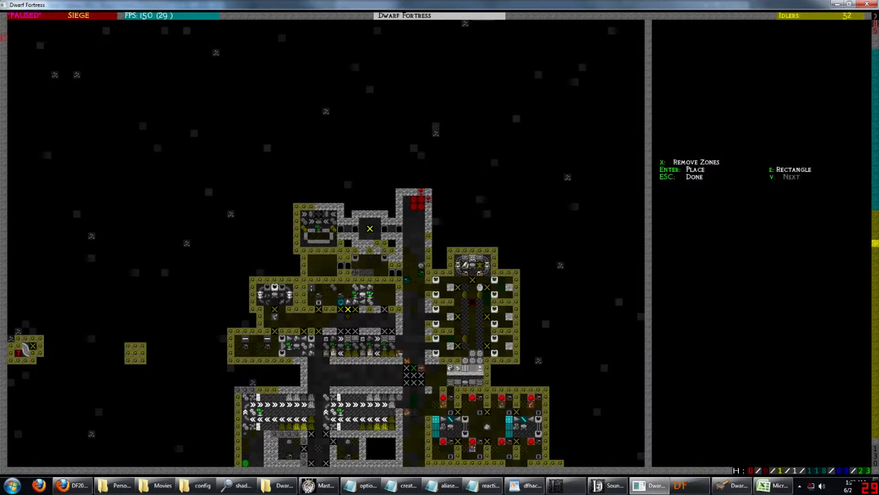
key("Escape")
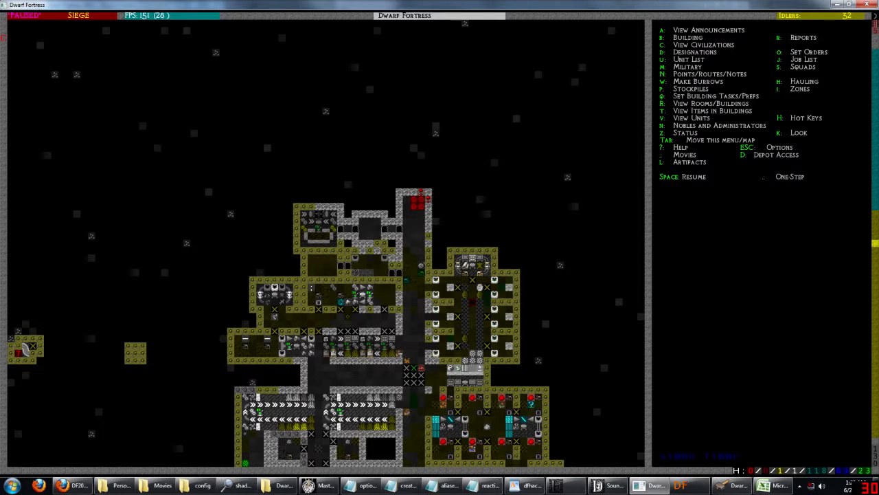
key("p")
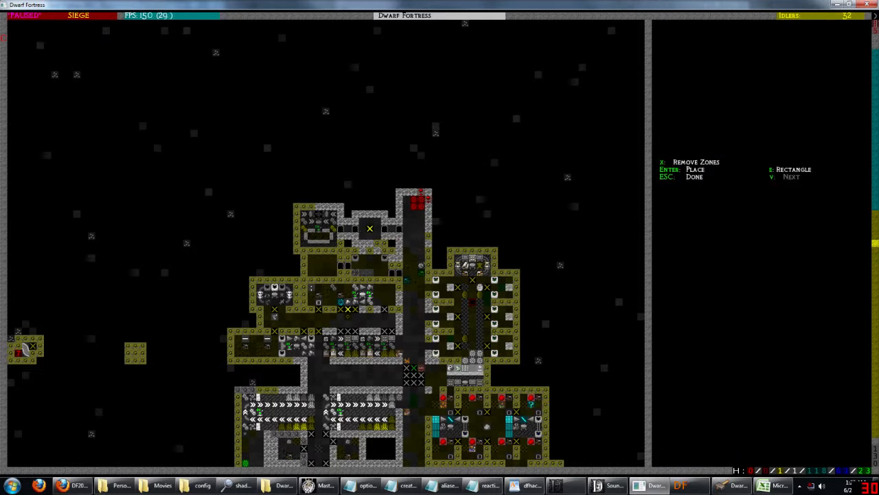
key("Escape")
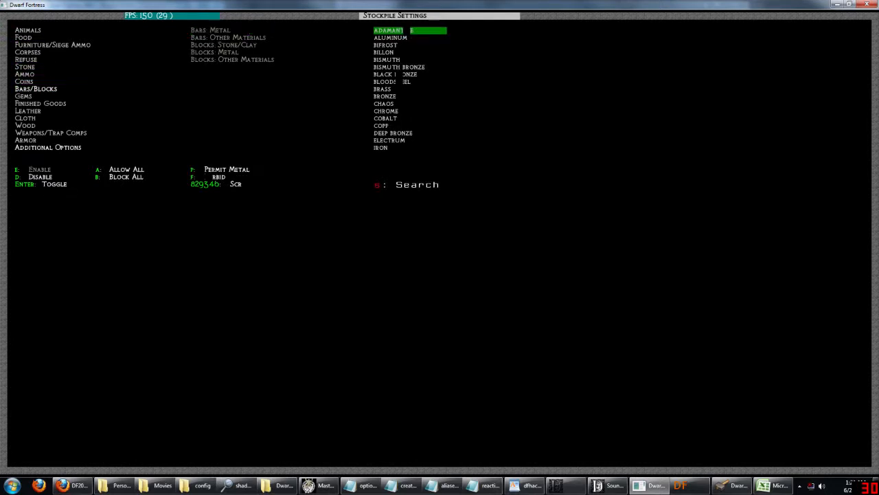
type("copper")
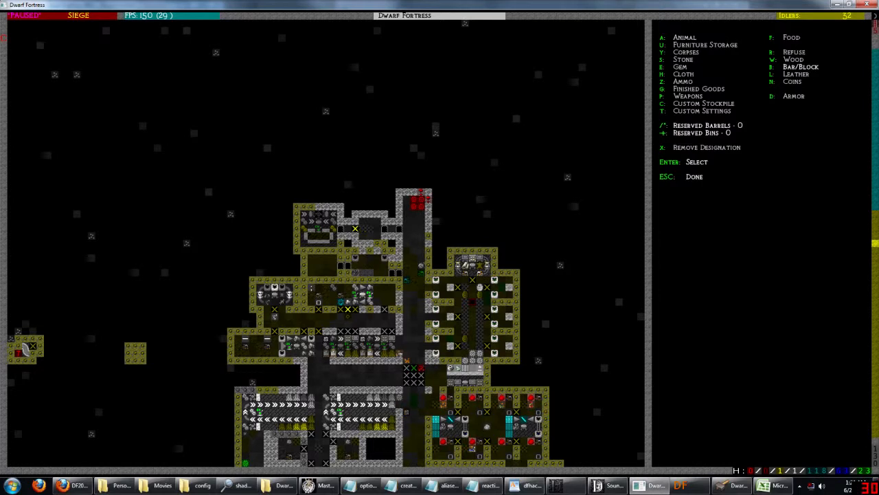
key("Escape")
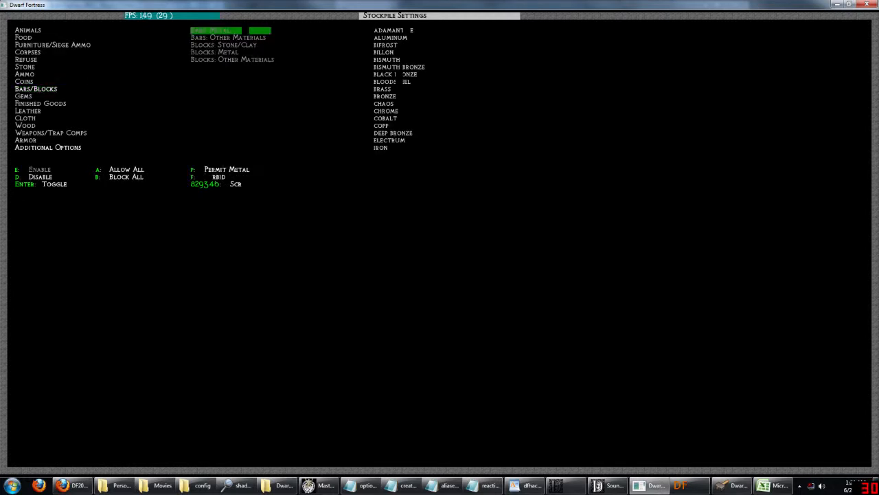
type("ir")
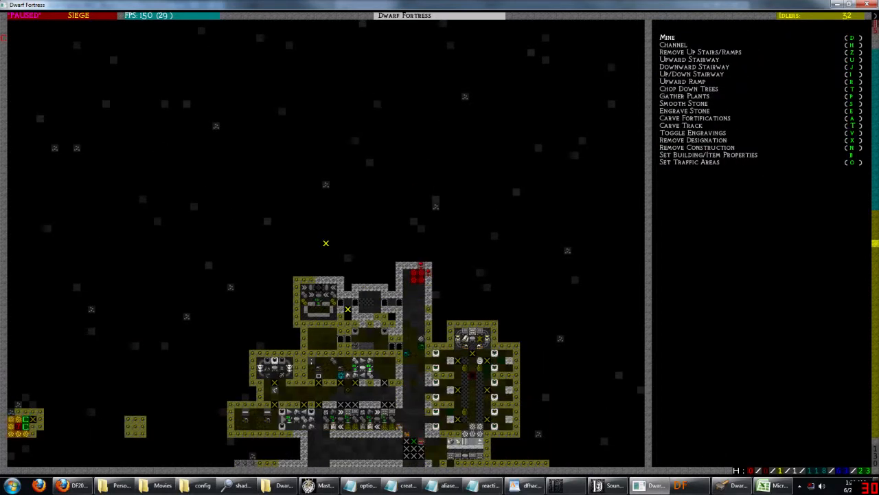
Abandon the Researcher's Study over hidden ground and designate rock above the top rooms for digging.
key("Escape")
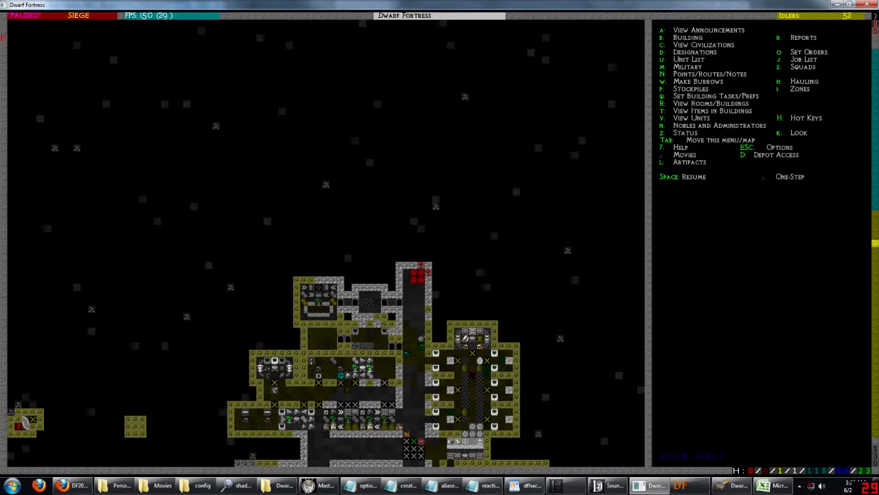
key("b")
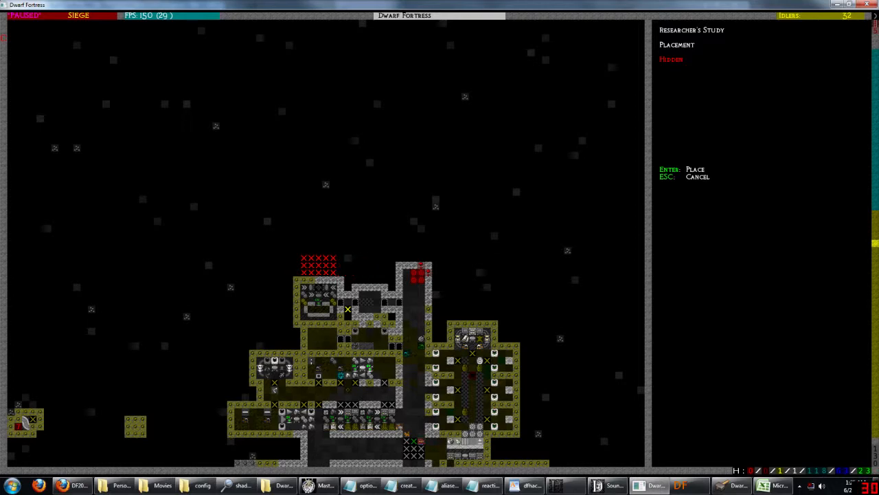
key("Escape")
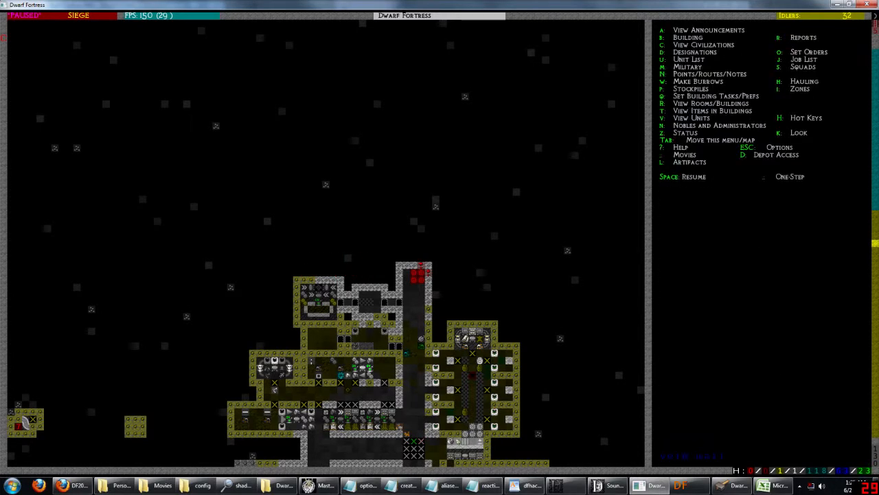
key("d")
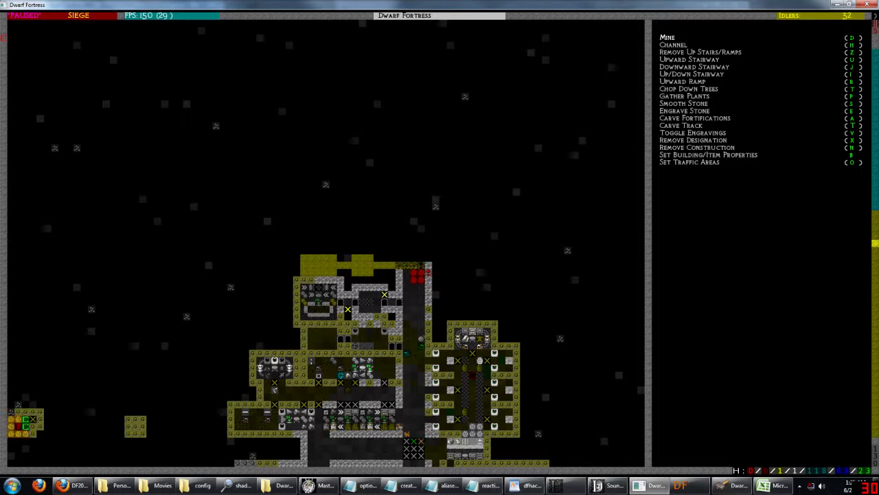
key("Escape")
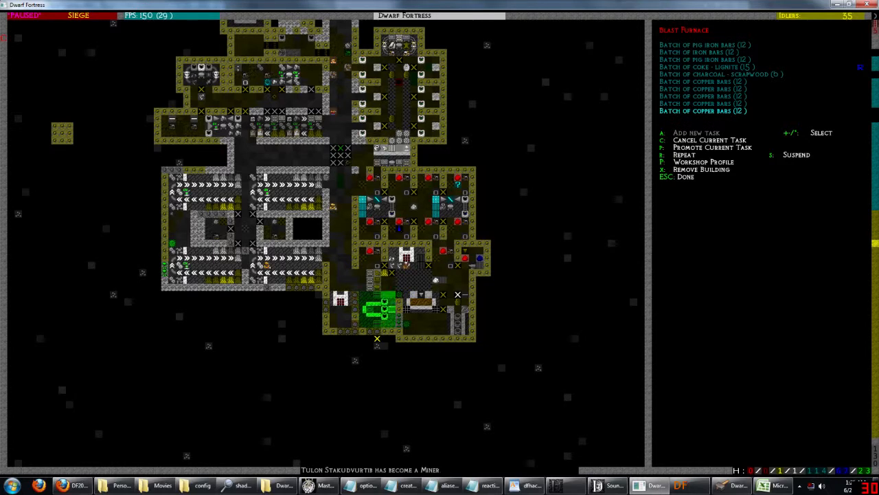
Resume play and place a bar/block stockpile whose metal settings include copper in the new rooms.
key("Escape")
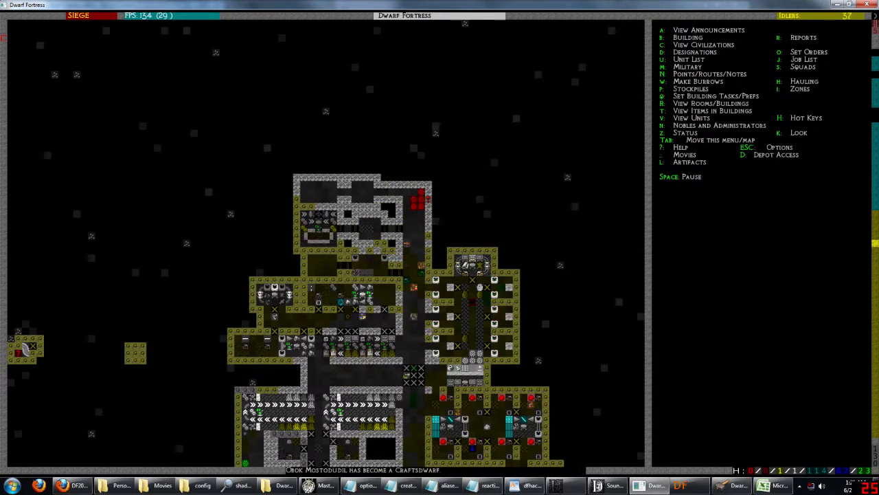
key("i")
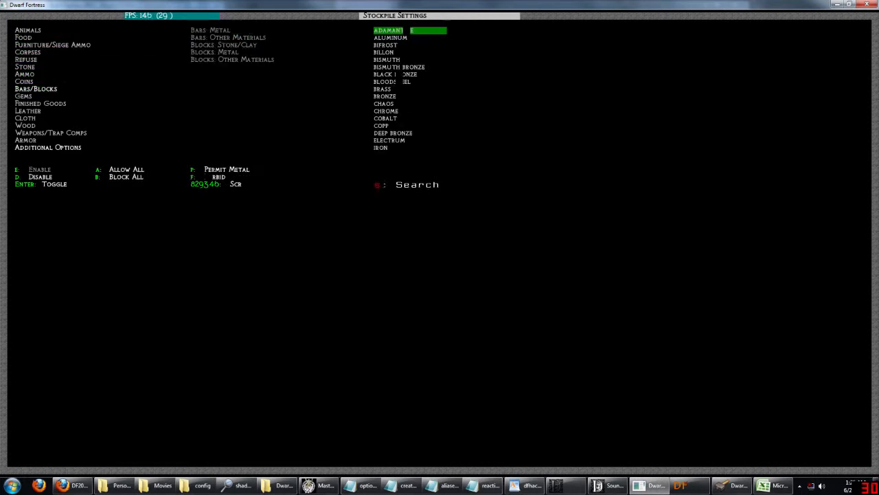
type("copp")
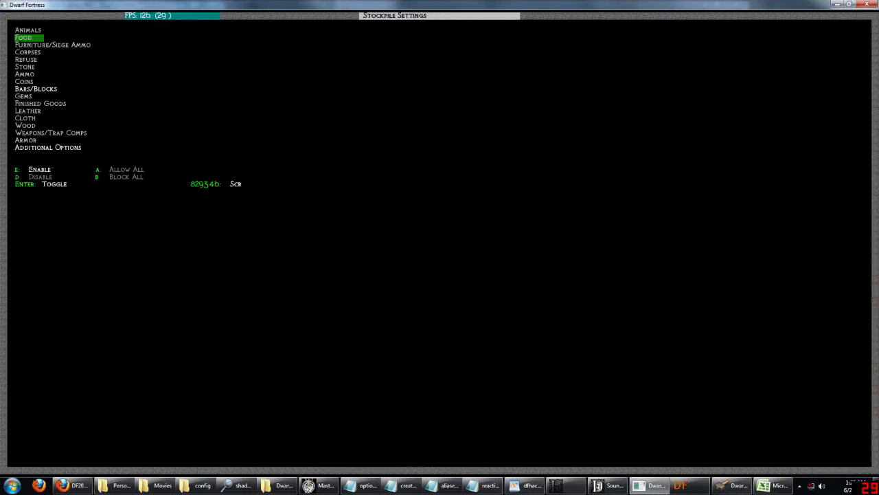
left_click(36, 88)
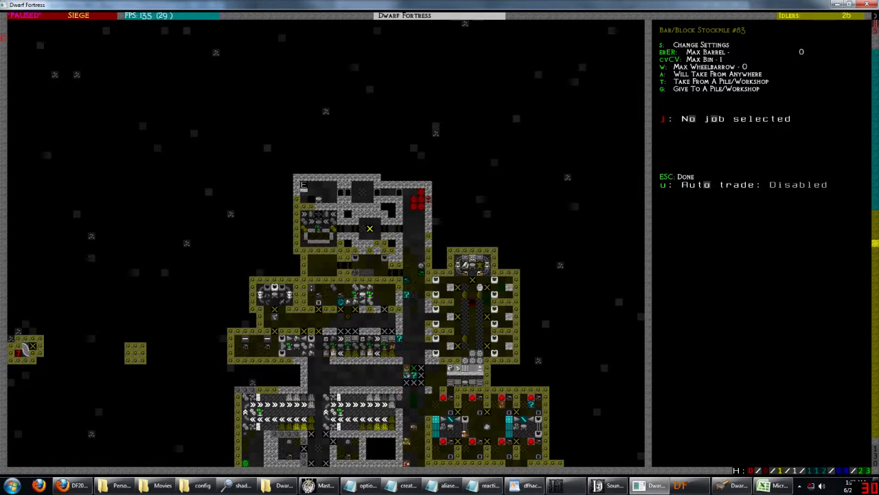
Query Bar/Block Stockpiles #83 and #85 in the top rooms.
key("t")
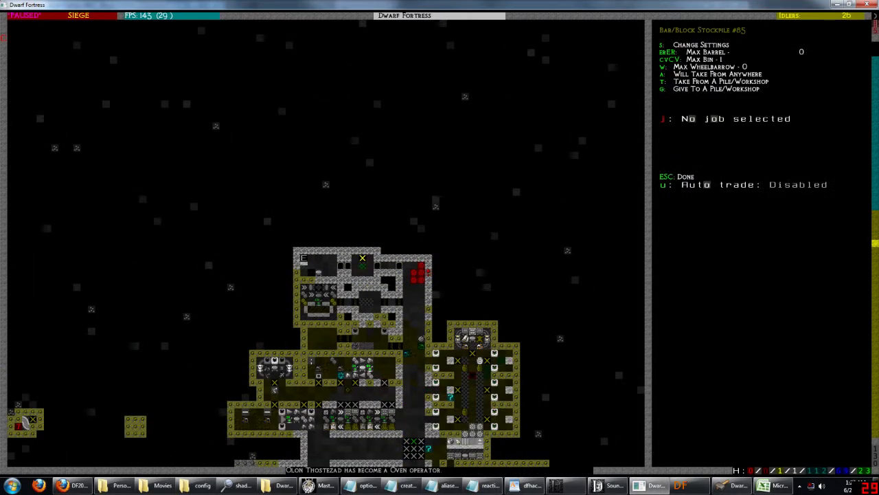
key("t")
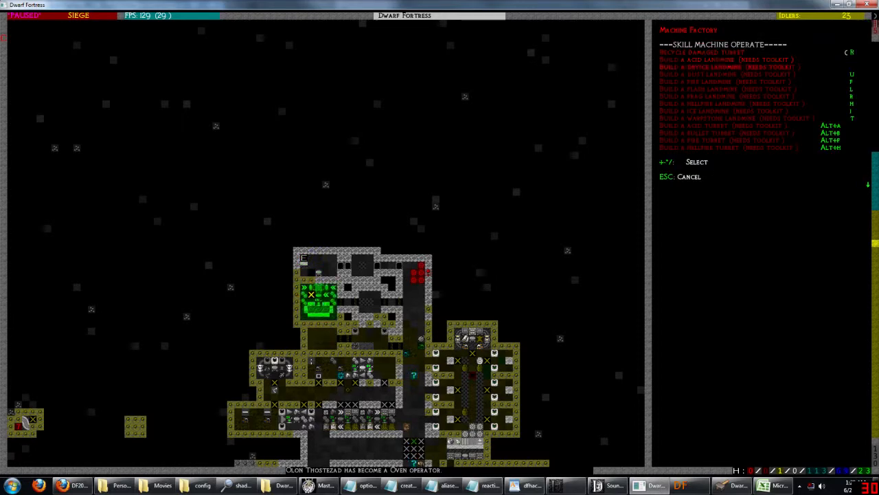
Close the Machine Factory's turret and landmine job list and unpause.
key("Escape")
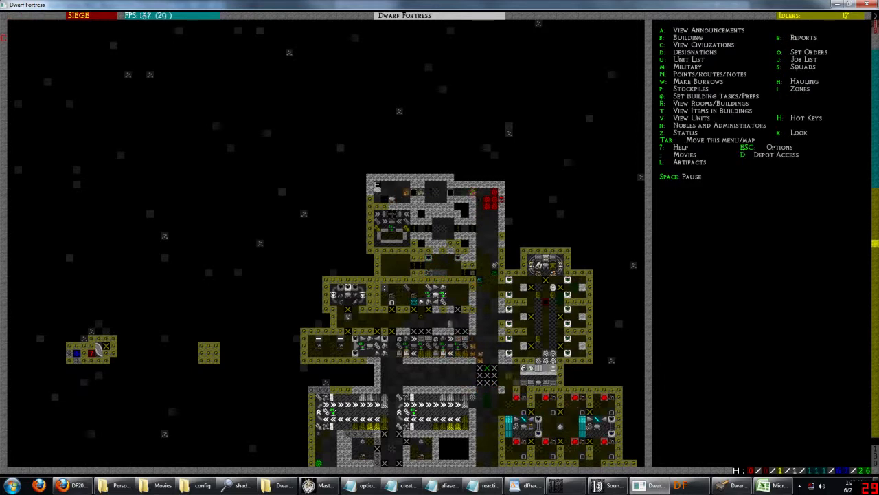
Start a custom stockpile and browse Blocks: Other Materials and Stone: Metal Ores settings.
key("p")
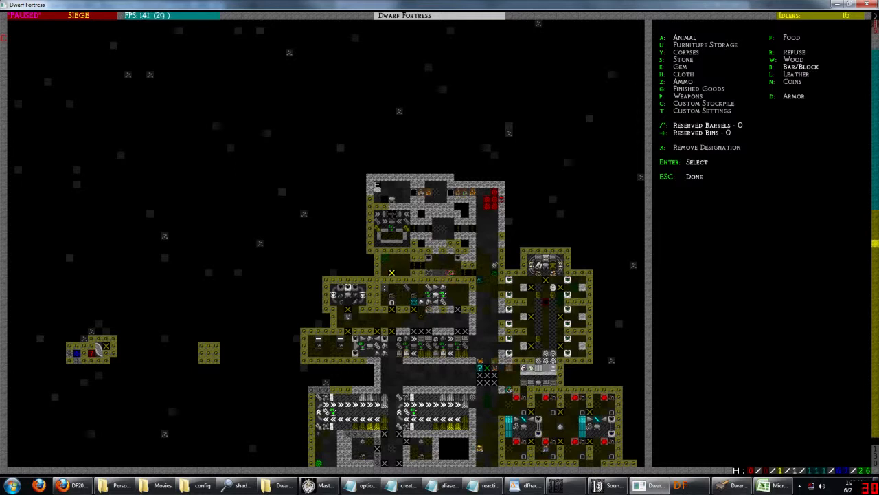
key("Escape")
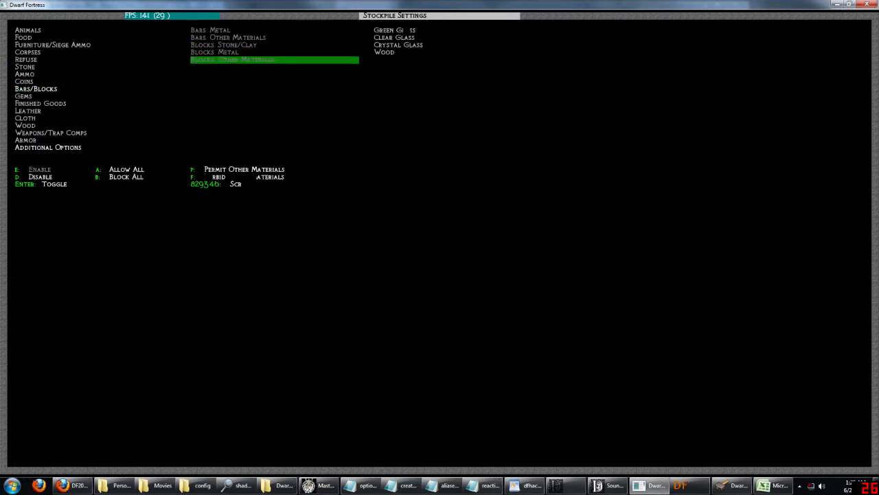
key("up")
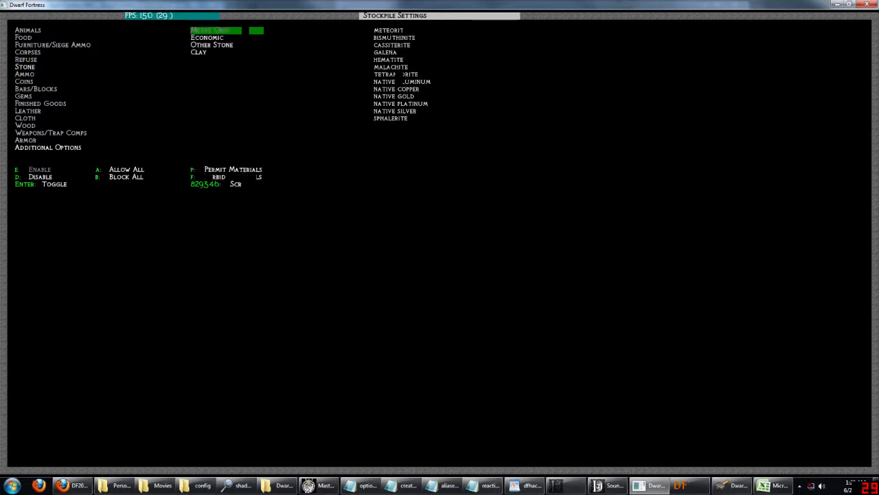
left_click(211, 45)
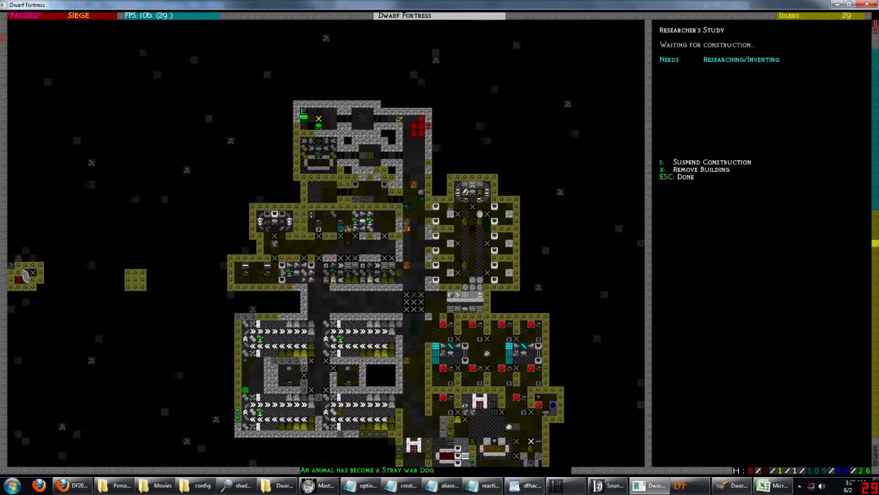
Leave the placed Researcher's Study and bring up Dwarf Therapist.
left_click(316, 162)
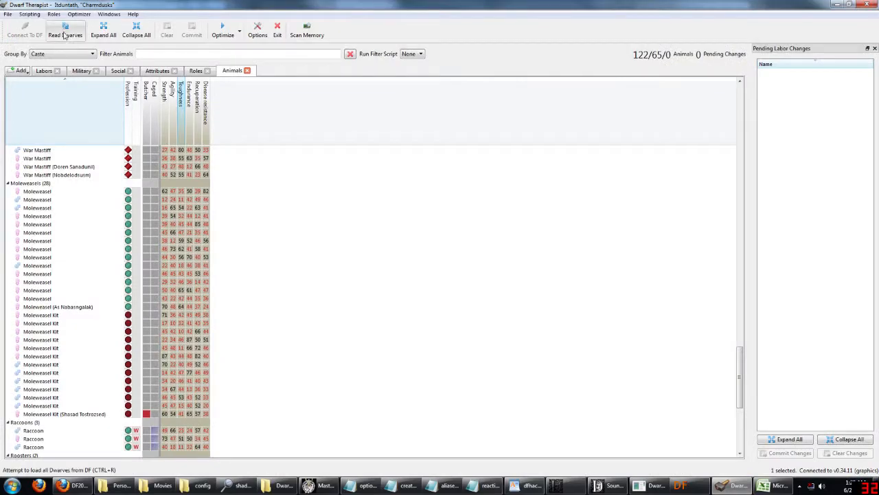
Reload Dwarf Therapist's data, show the Labors grid, and return to Dwarf Fortress.
left_click(65, 29)
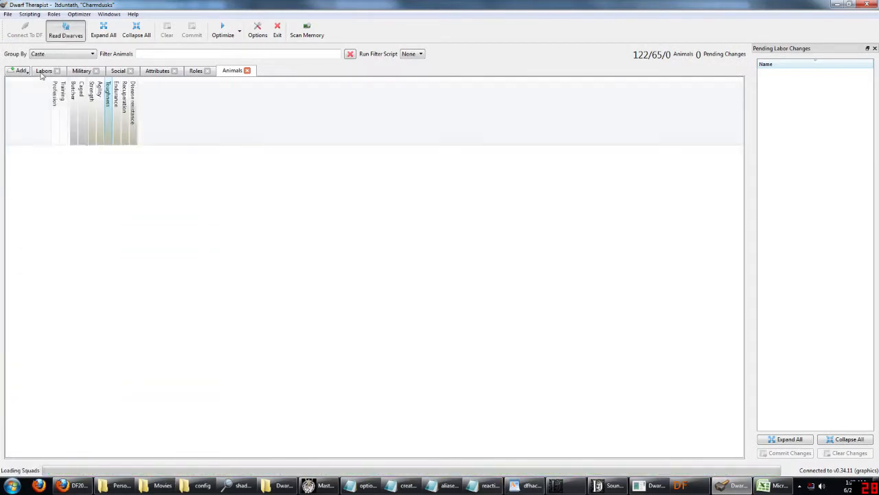
left_click(196, 70)
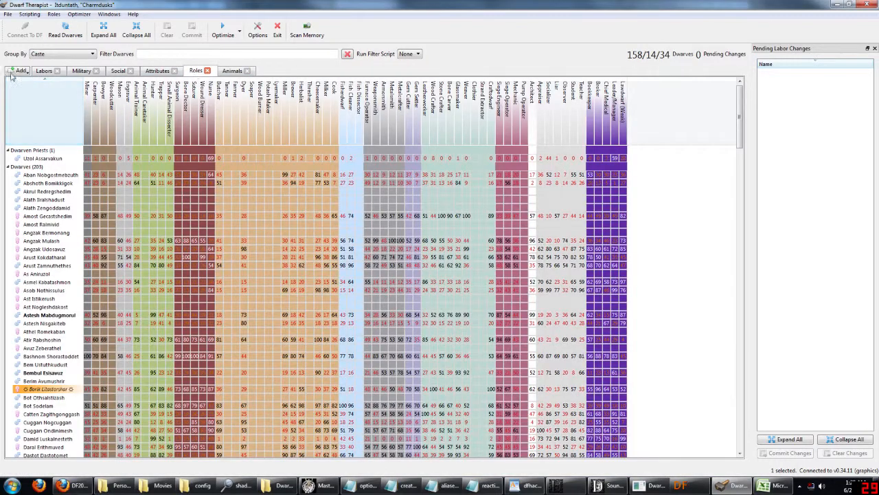
left_click(44, 70)
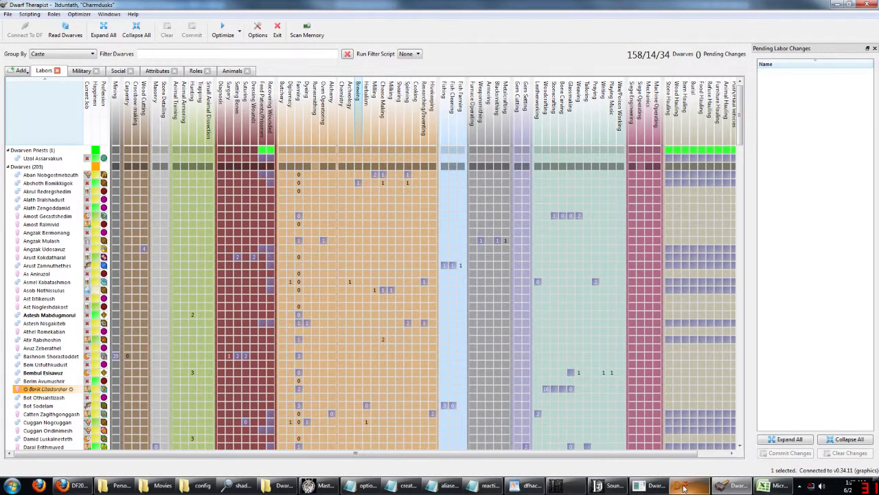
left_click(680, 485)
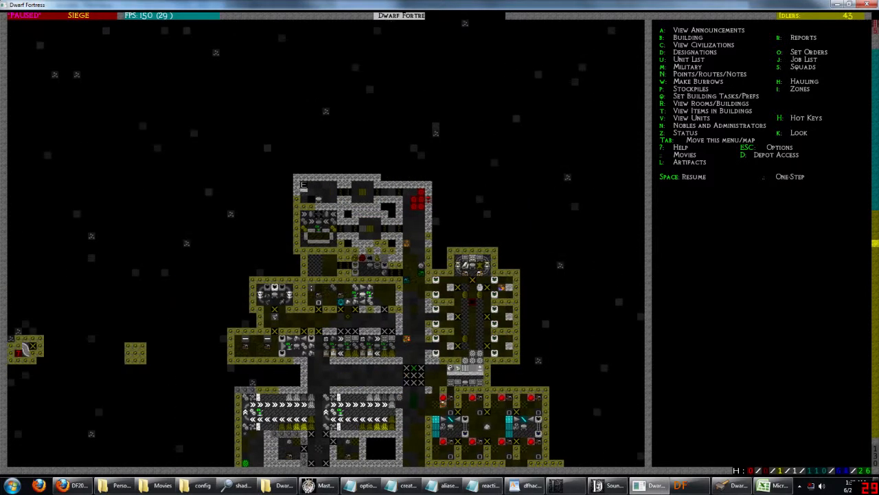
Focus the game window and pause on the west-pushing hauling route stop.
left_click(316, 223)
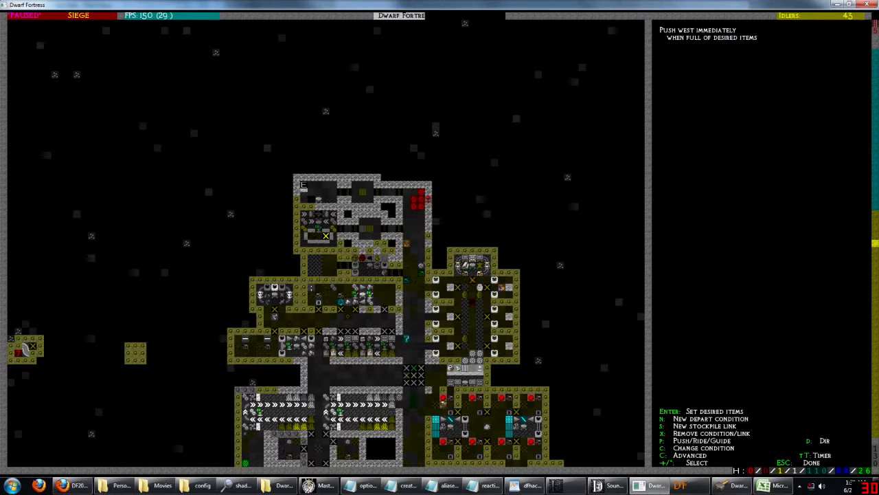
key("p")
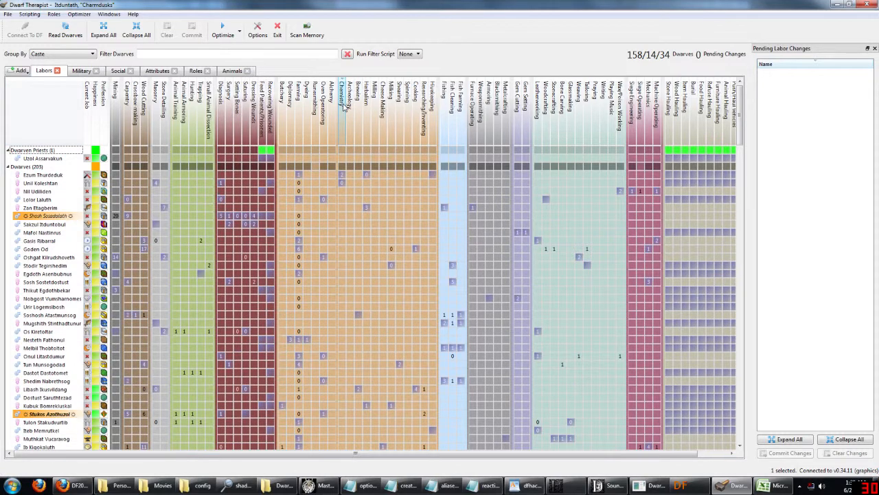
Set Group By to Nothing and sort dwarves by the Chemistry labor column.
left_click(91, 54)
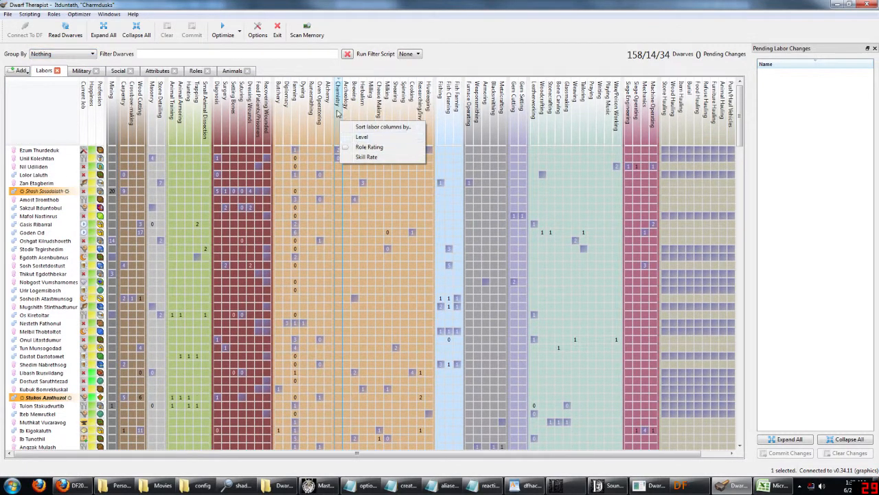
left_click(338, 150)
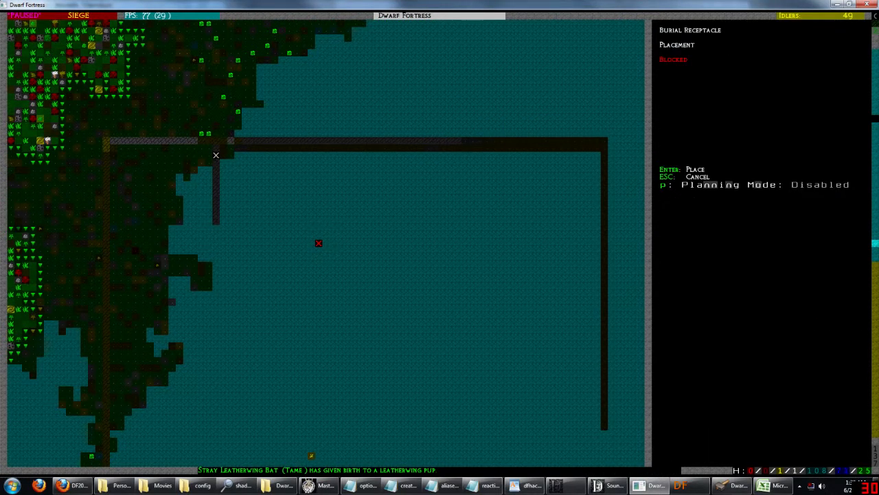
Cancel the blocked coffin placement and begin Remove Construction on the water walkway.
key("Escape")
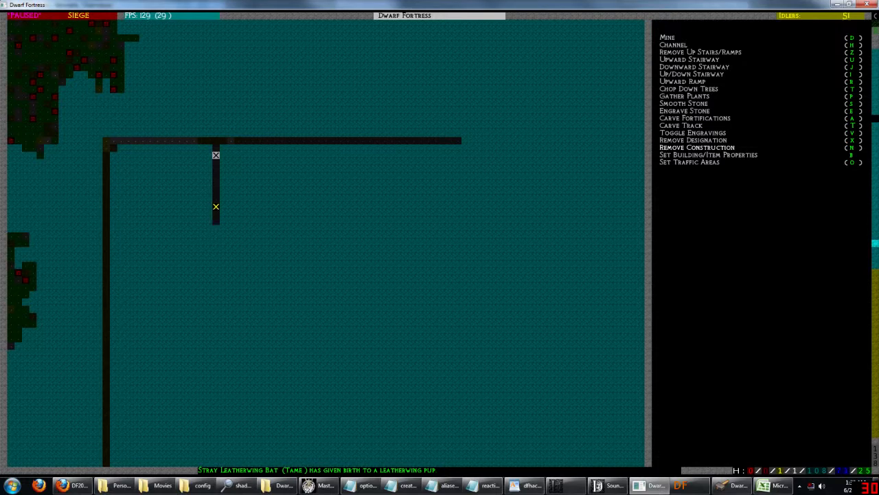
key("Escape")
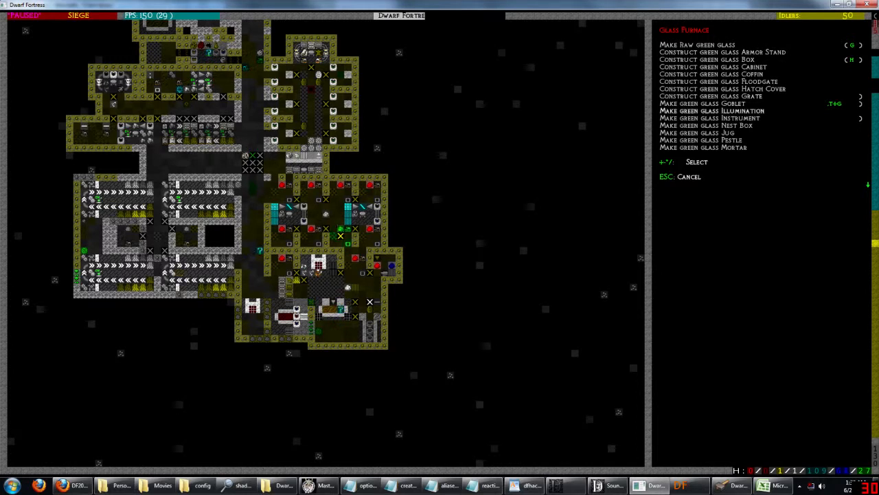
Scroll through the glass furnace's green glass job list.
scroll("down", 3)
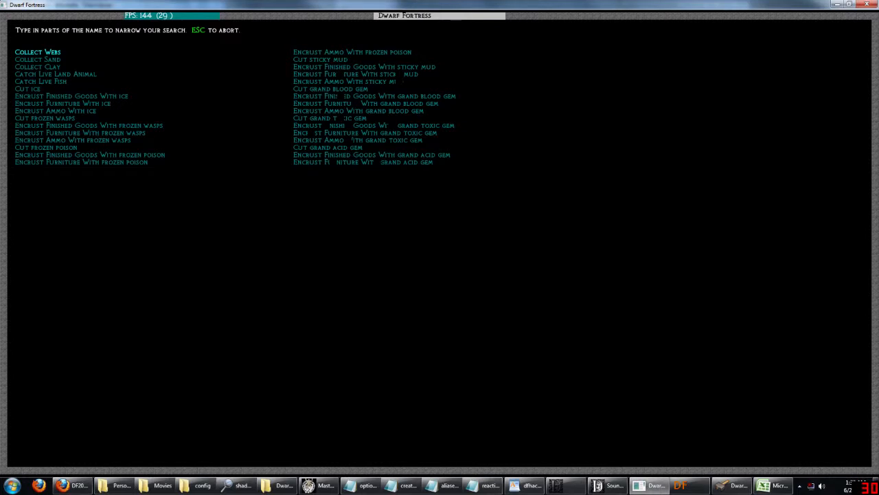
Search 'BIN GLASS', pick Make clear glass bin, and scroll the Glassforge's clear glass jobs.
type("BIN GL")
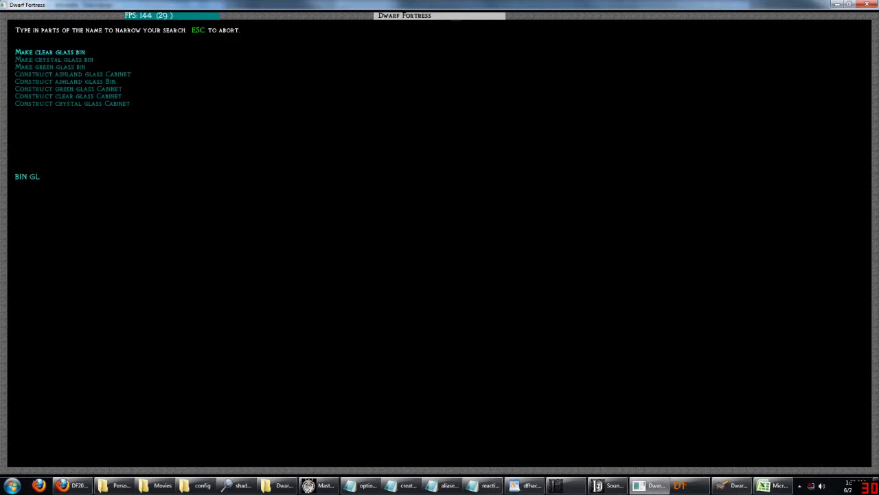
type("ASS")
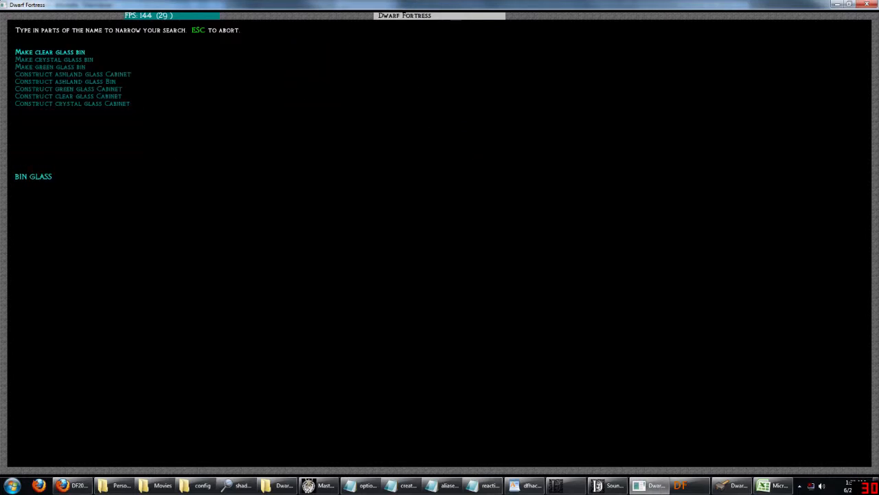
key("Escape")
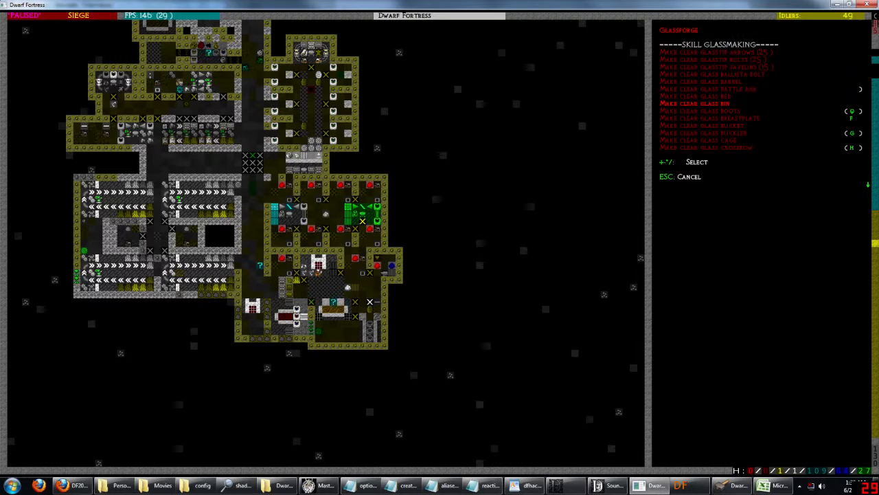
left_click(695, 103)
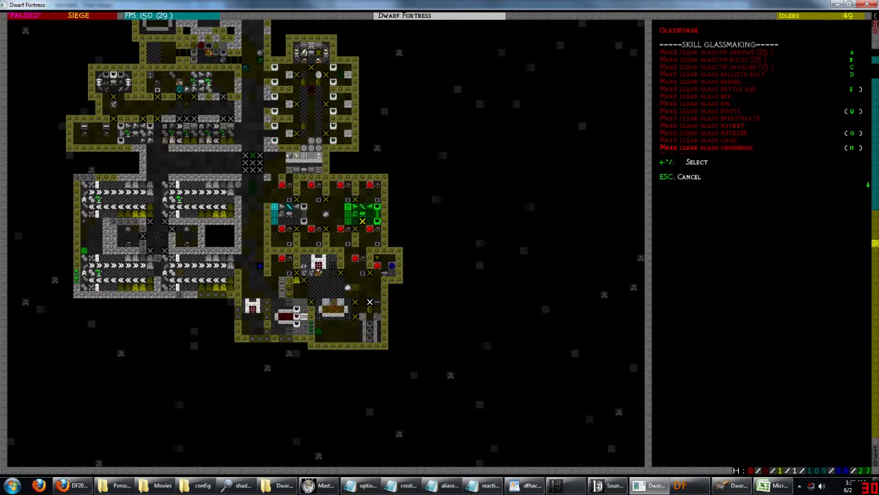
scroll("down", 3)
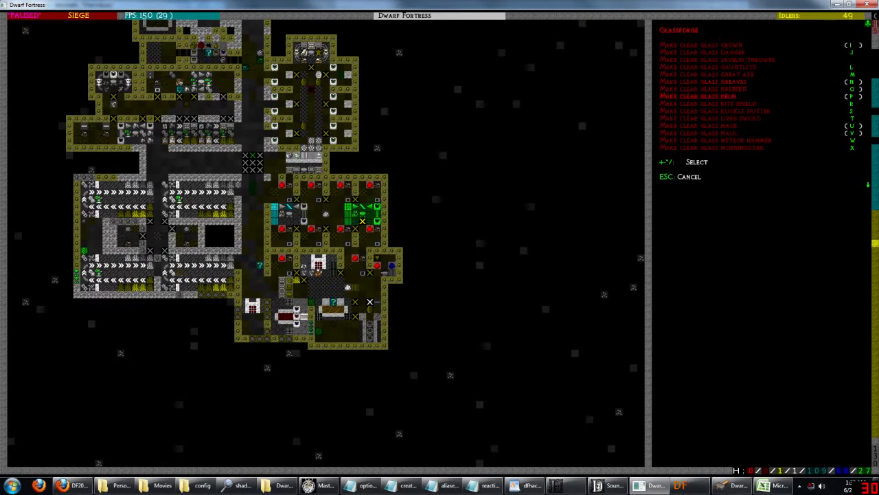
scroll("down", 3)
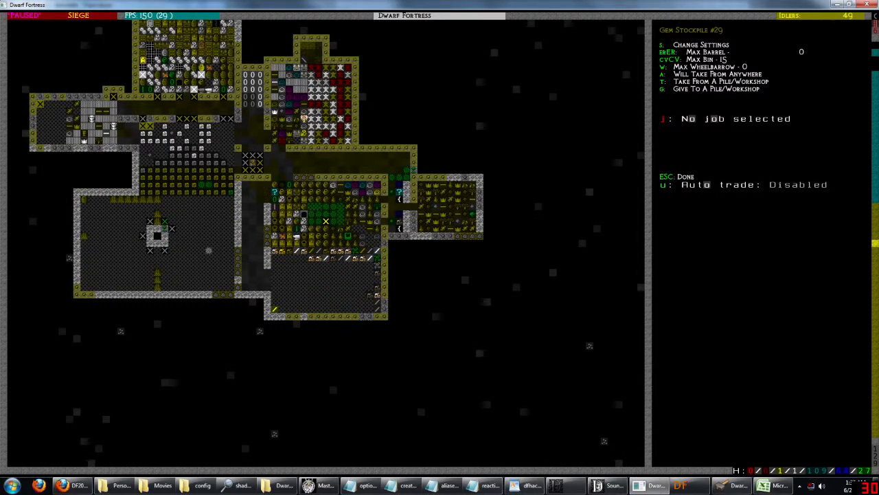
Link Gem Stockpile #29 to the glassforge and open its green glass jobs.
key("Escape")
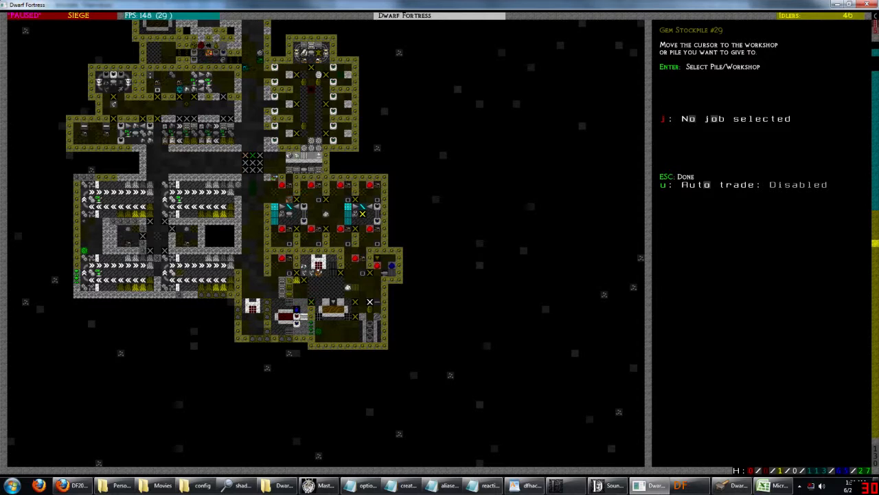
key("Escape")
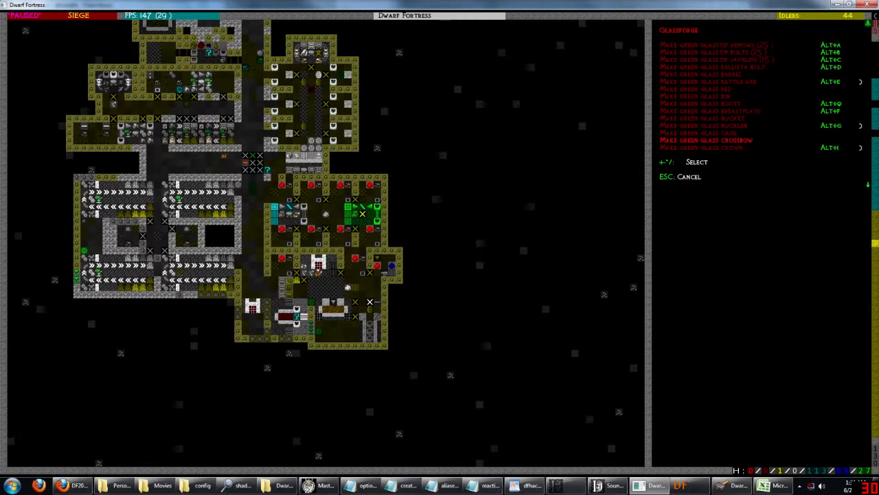
key("Escape")
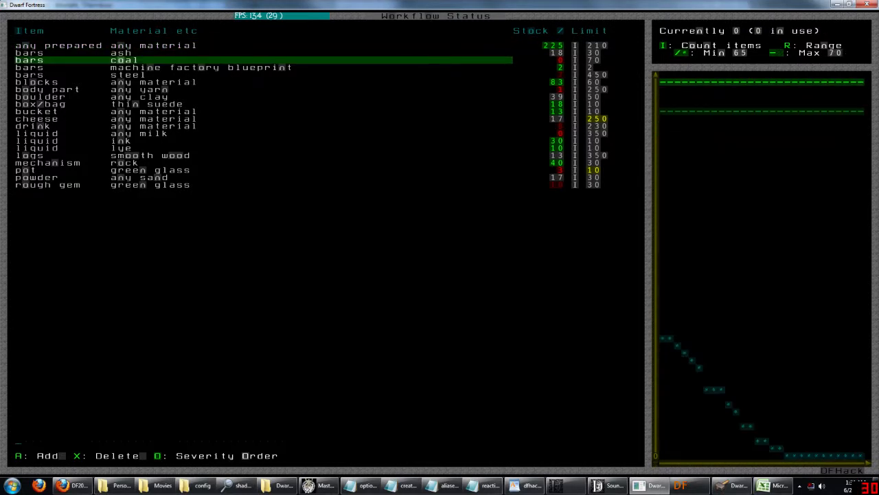
Inspect the DFHack workflow limits for coal bars and green glass pots.
key("Escape")
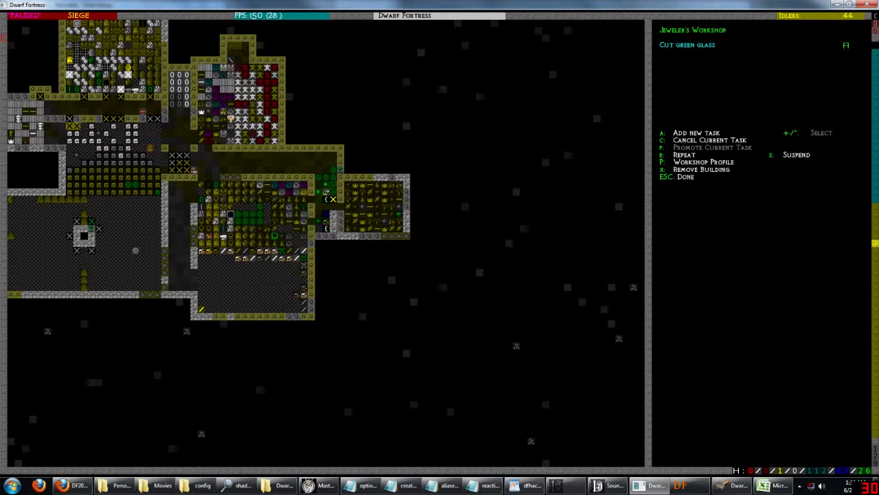
Queue Cut green glass at the Jeweler's Workshop, then continue past the finalized elven export agreement.
key("Escape")
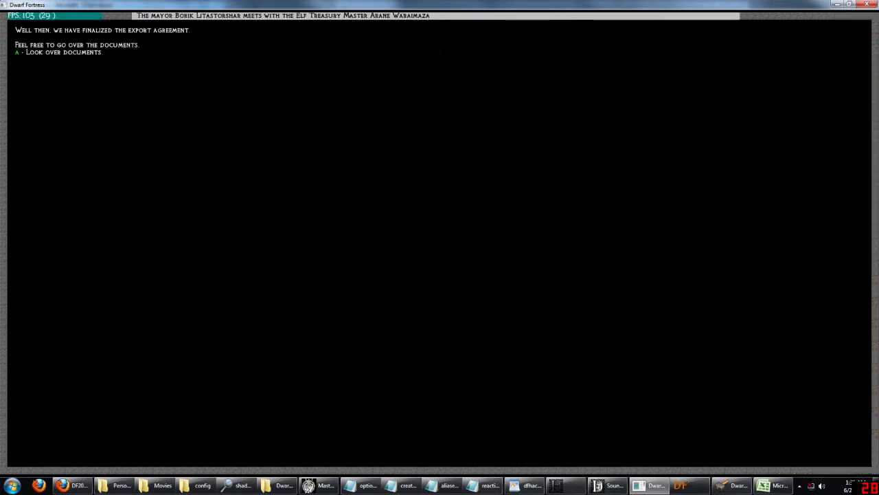
key("a")
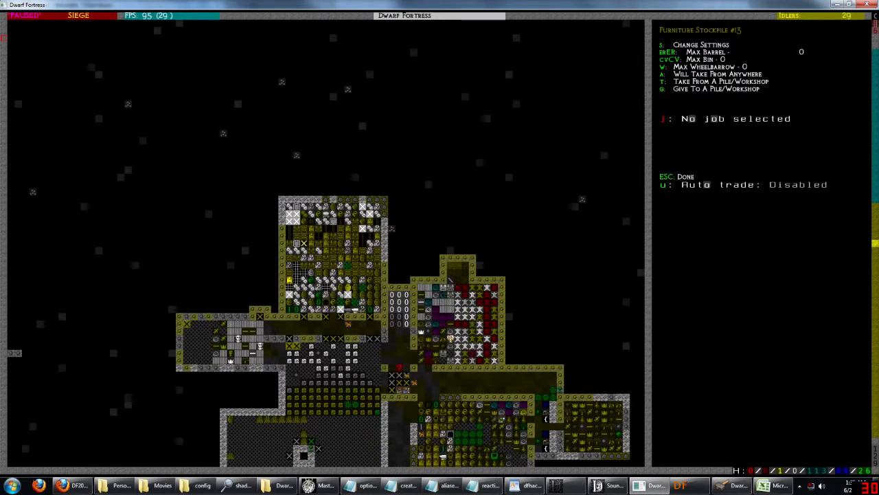
Select Furniture Stockpile #13 and view its options.
key("Escape")
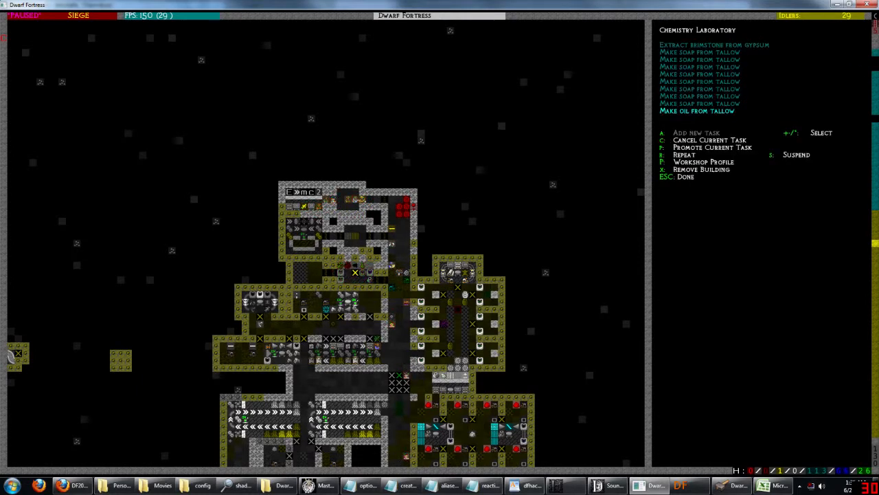
Queue several Make soap from tallow jobs plus one Make oil from tallow.
key("Escape")
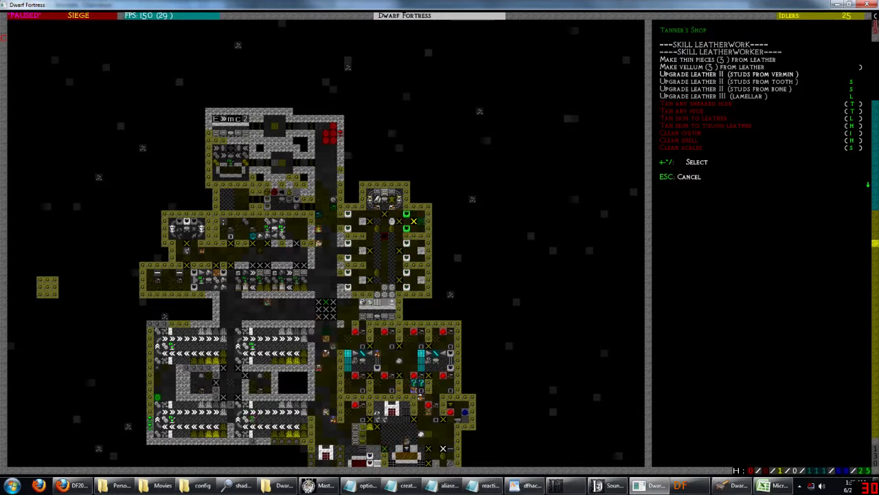
Open the Tanner's Shop add-task list of leatherwork, upgrade and tanning jobs.
left_click(728, 75)
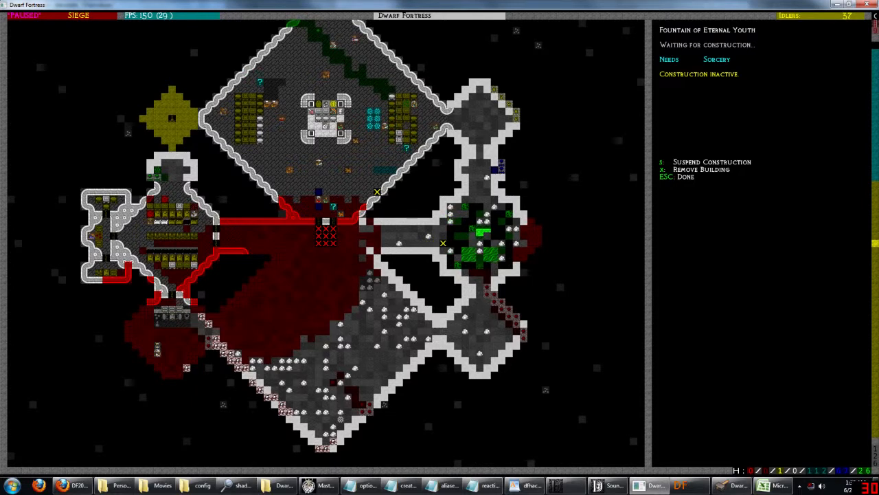
Check that the Fountain of Eternal Youth awaits construction and needs Sorcery, then close it.
key("Escape")
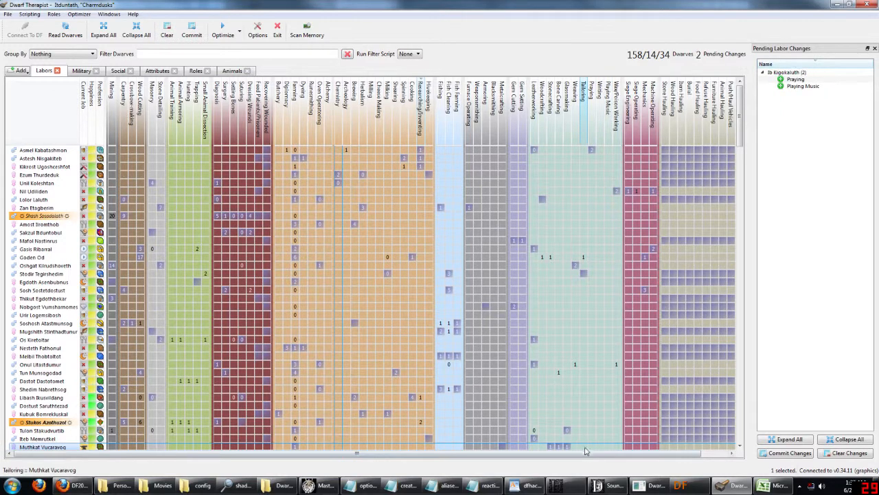
Commit the pending Playing and Playing Music labour changes and open the Group By choices.
scroll("right", 3)
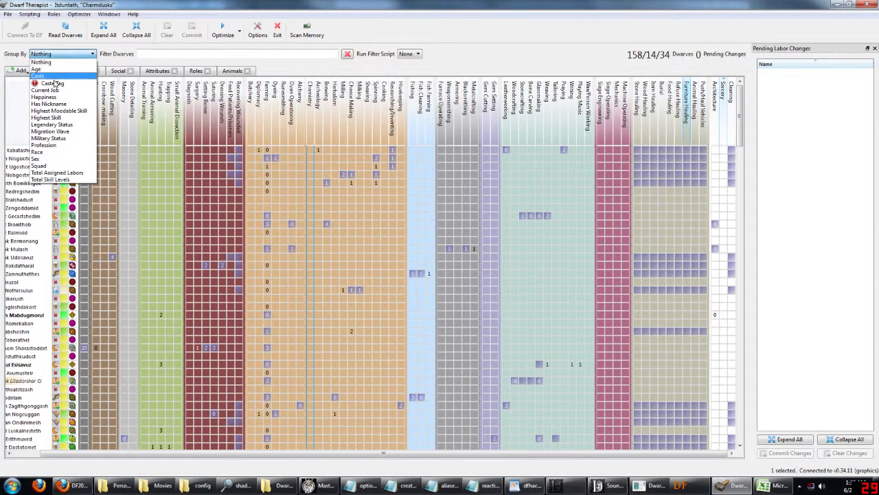
Group dwarves by Current Job, browse the 78-dwarf No Job group, and select the idle farmer.
left_click(45, 90)
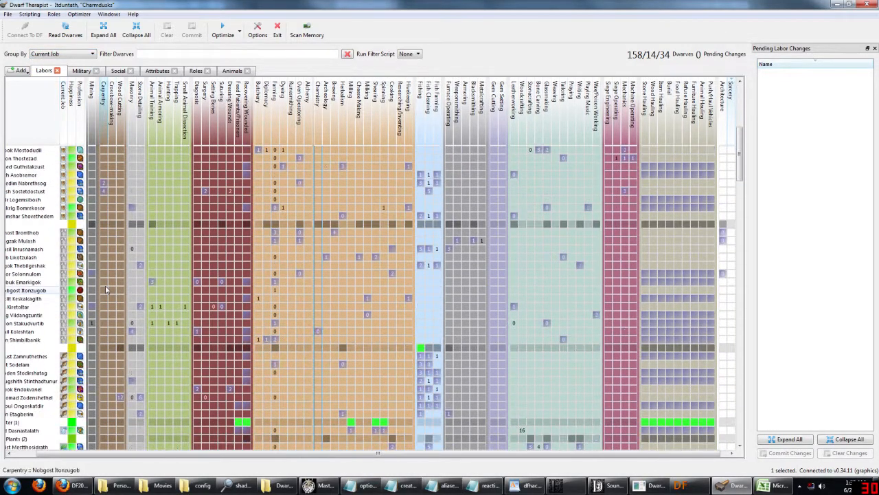
scroll("down", 3)
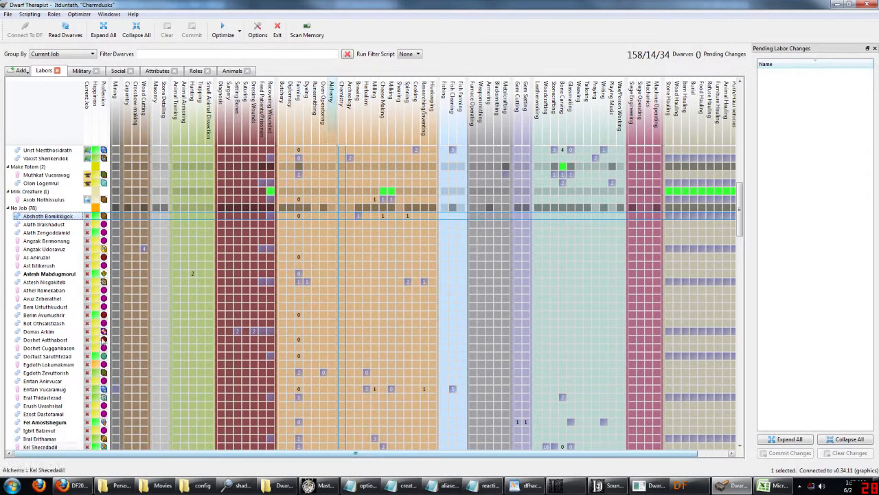
left_click(45, 224)
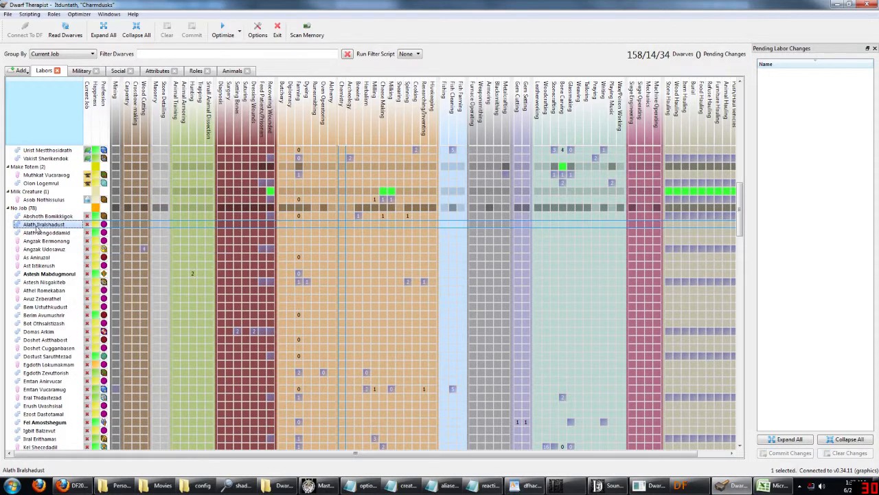
left_click(45, 249)
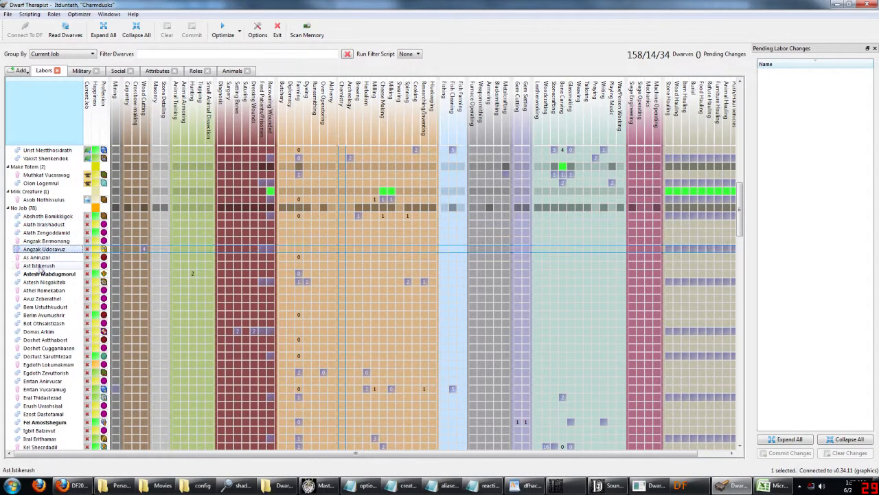
left_click(45, 282)
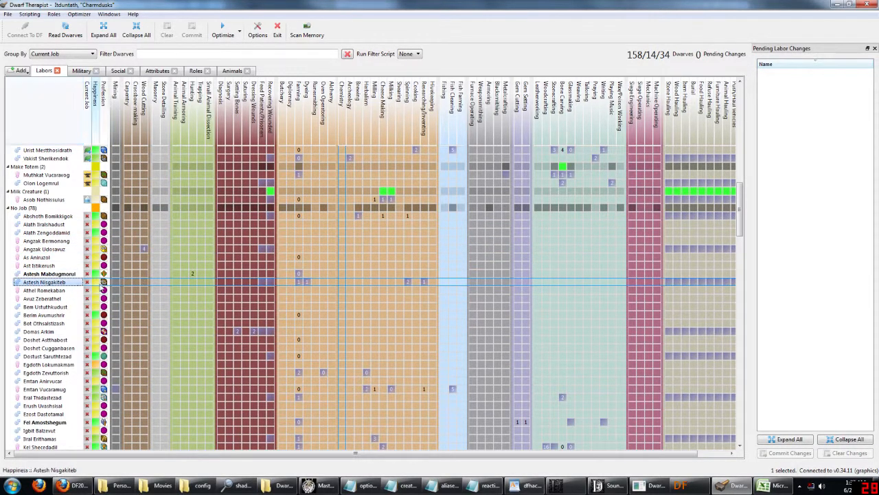
mouse_move(103, 282)
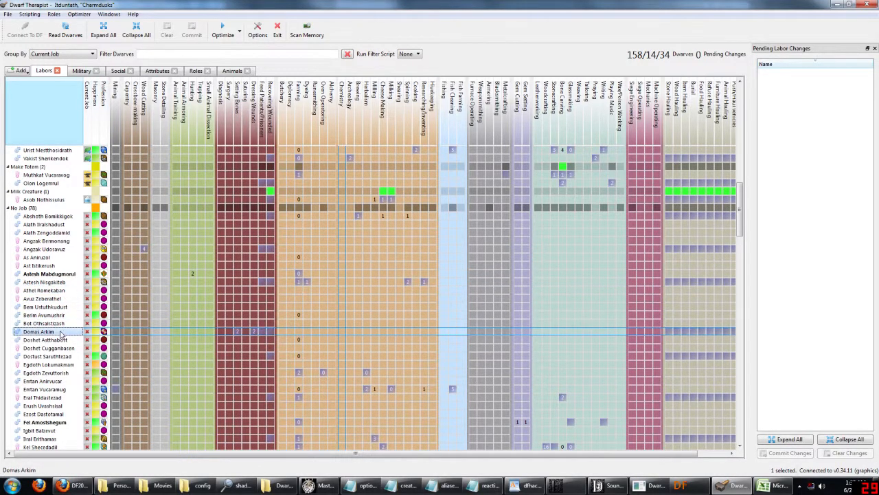
mouse_move(103, 331)
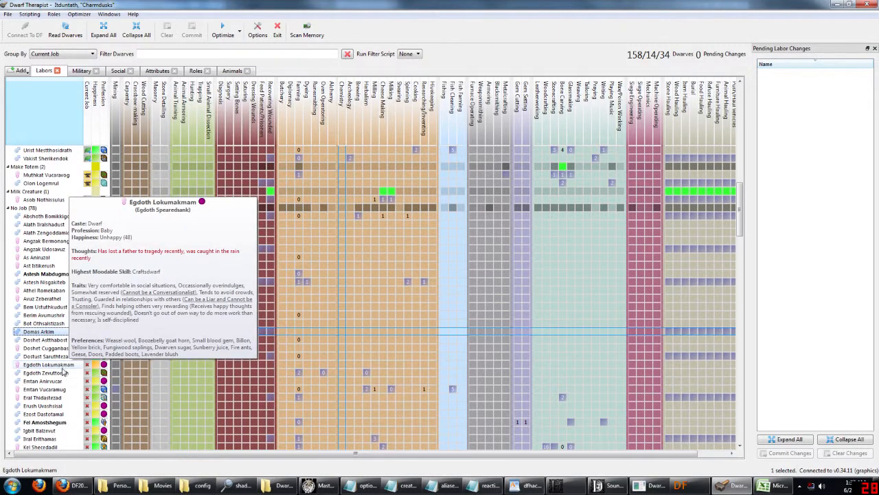
left_click(42, 372)
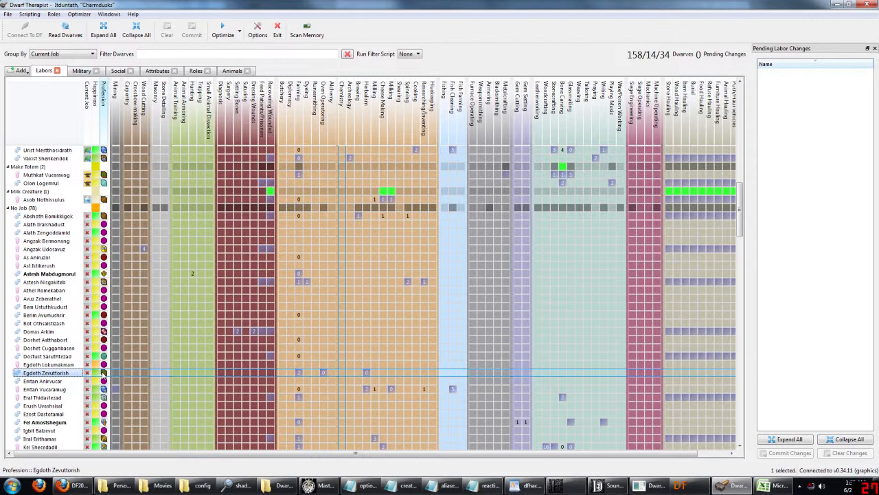
mouse_move(104, 372)
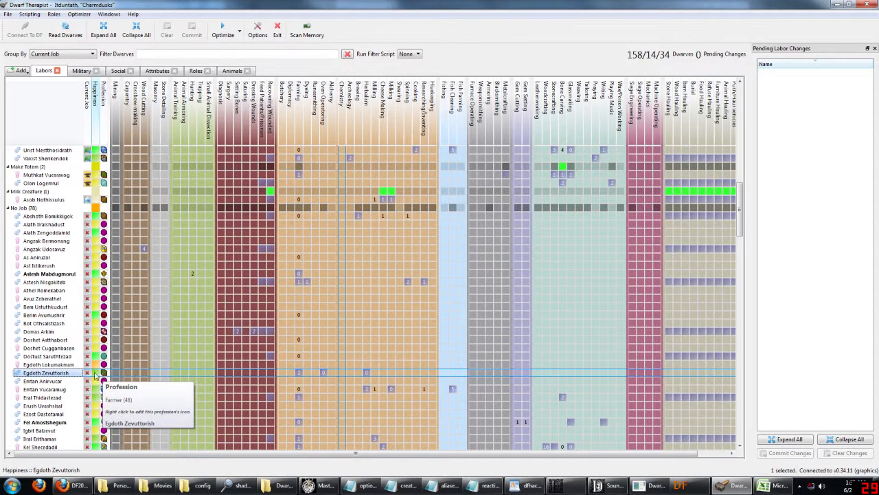
mouse_move(42, 381)
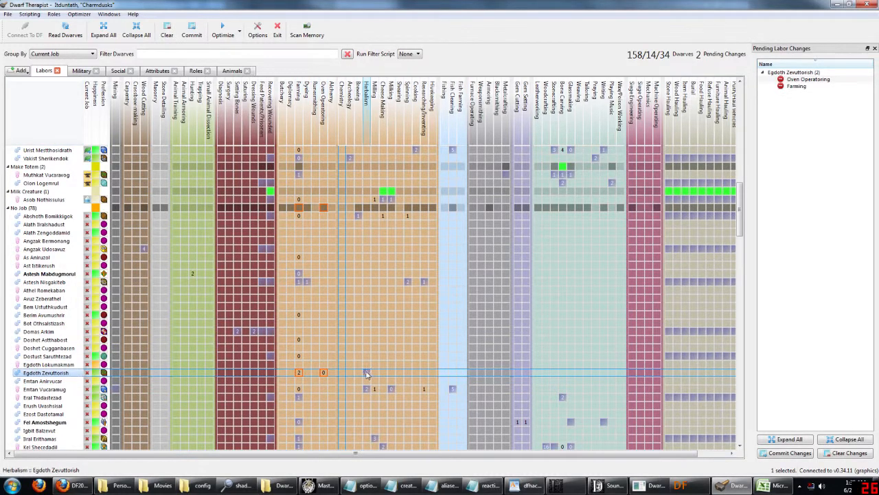
Remove the idle farmer's Herbalism, give them Sorcery, and commit the labour changes.
left_click(366, 373)
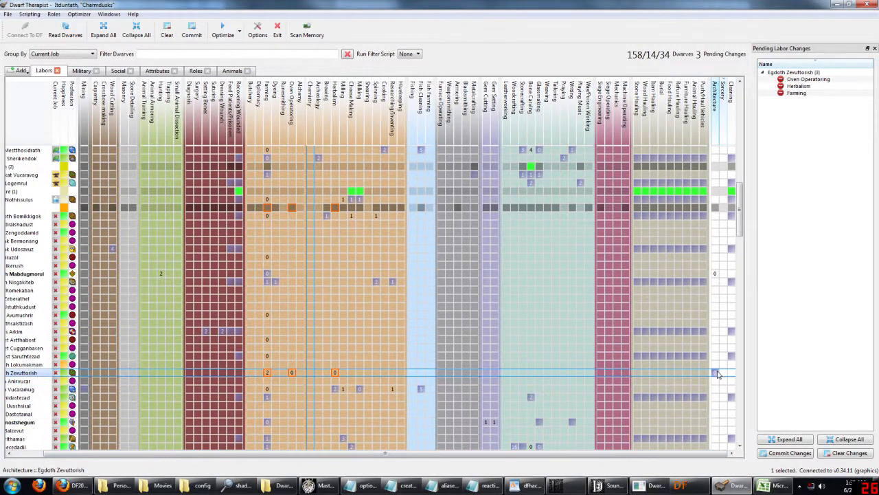
left_click(723, 372)
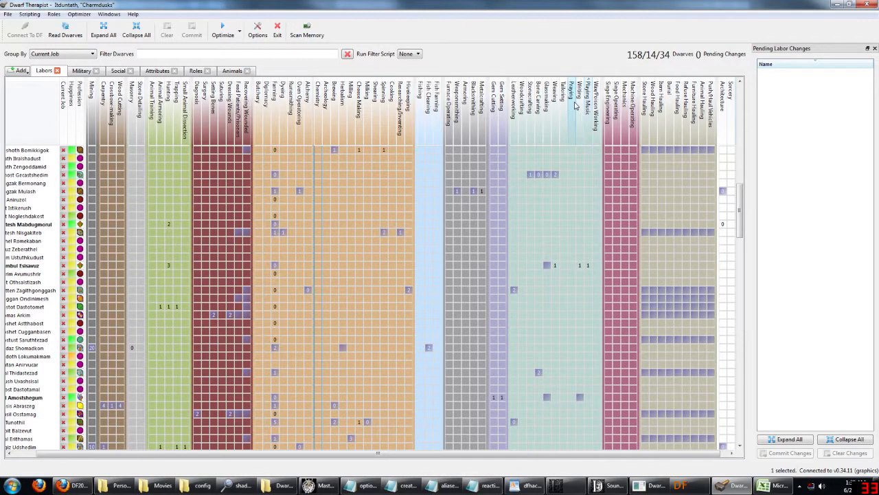
scroll("down", 3)
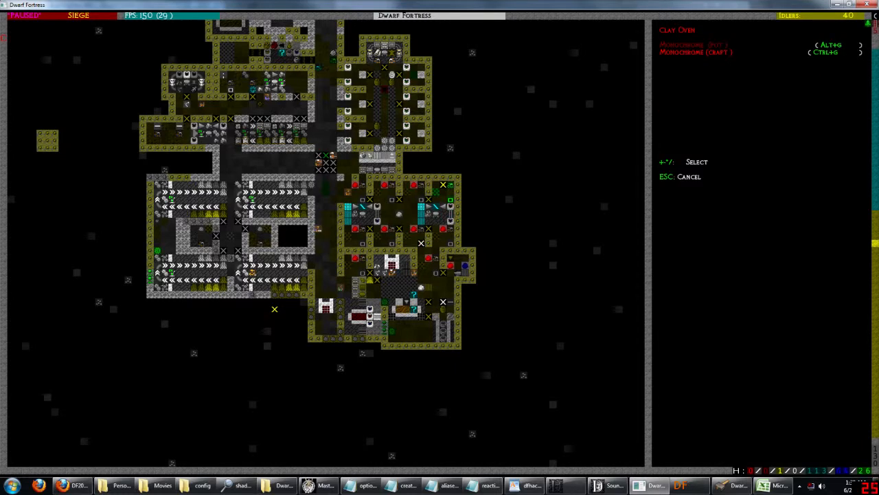
Close the Clay Oven job list and bring up the Researcher's Study jobs.
key("Escape")
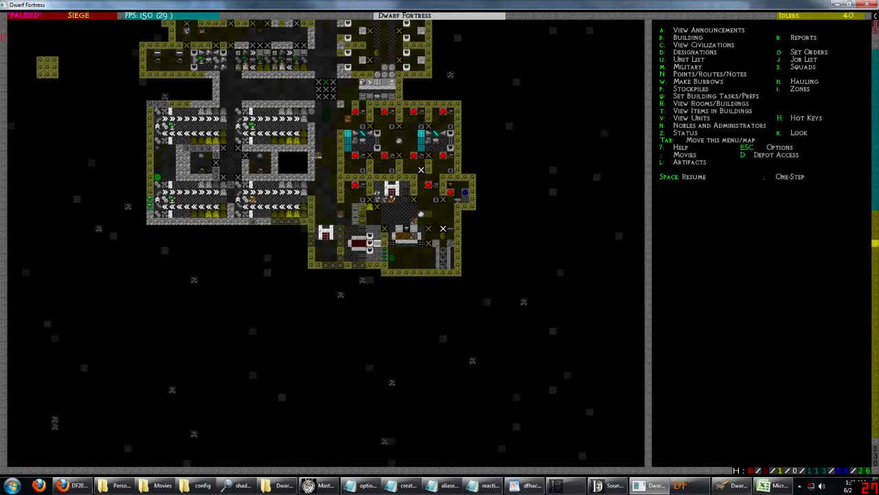
left_click(367, 244)
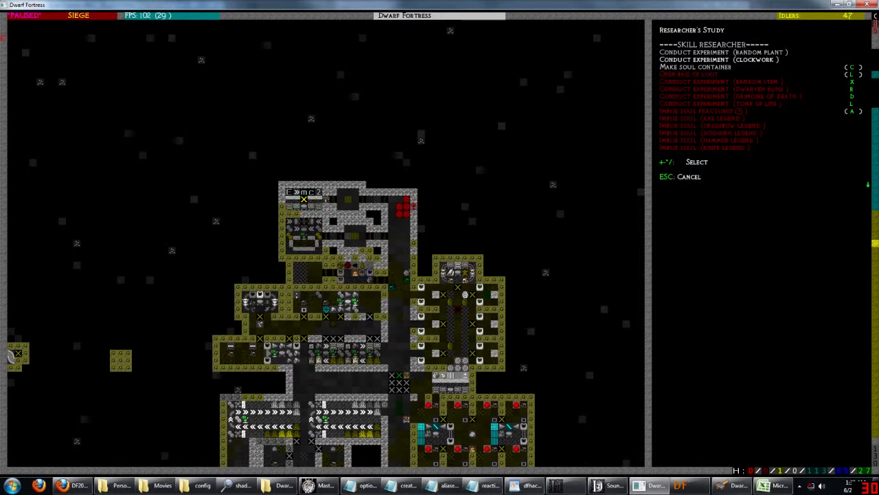
Check a dwarf's inventory, then quicksave the fortress and pause once saving finishes.
left_click(719, 59)
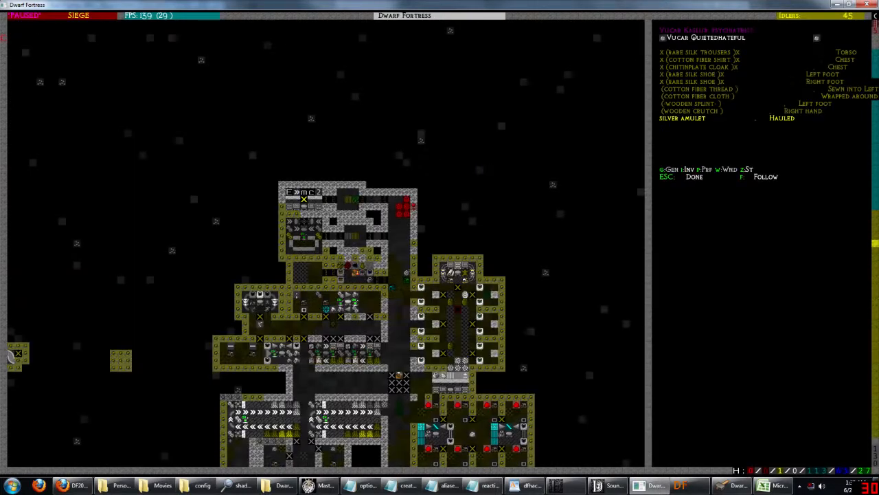
key("Escape")
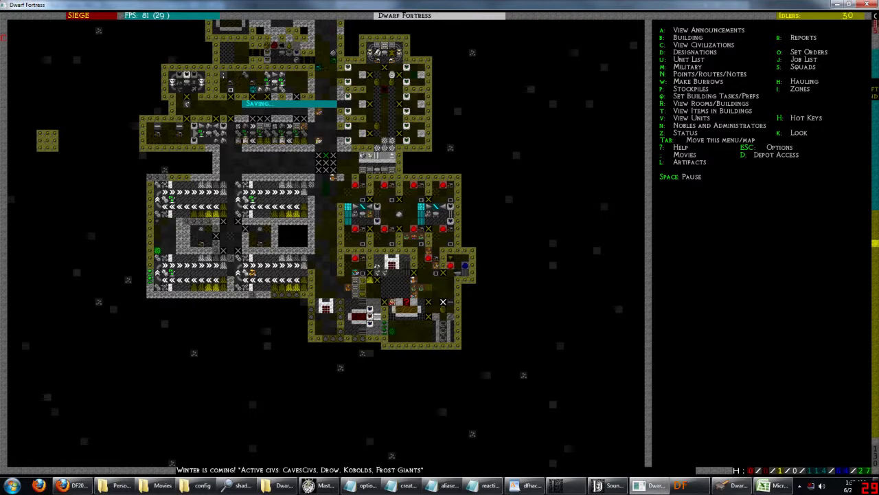
key("Space")
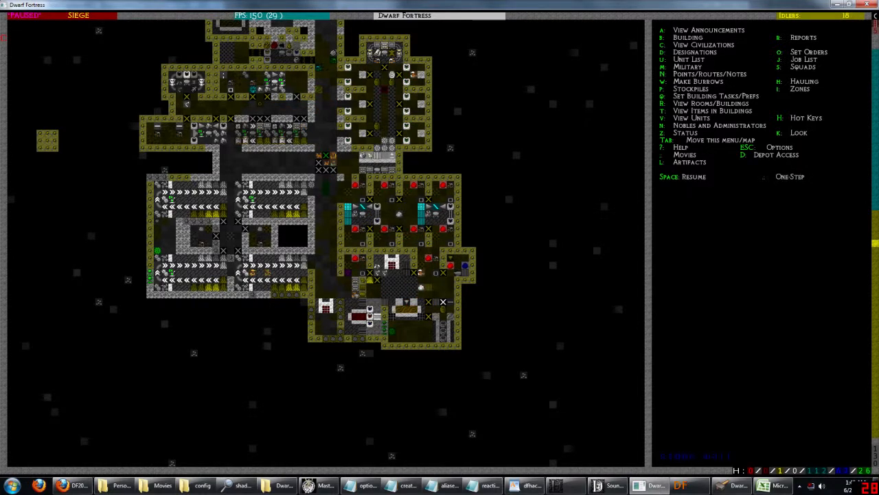